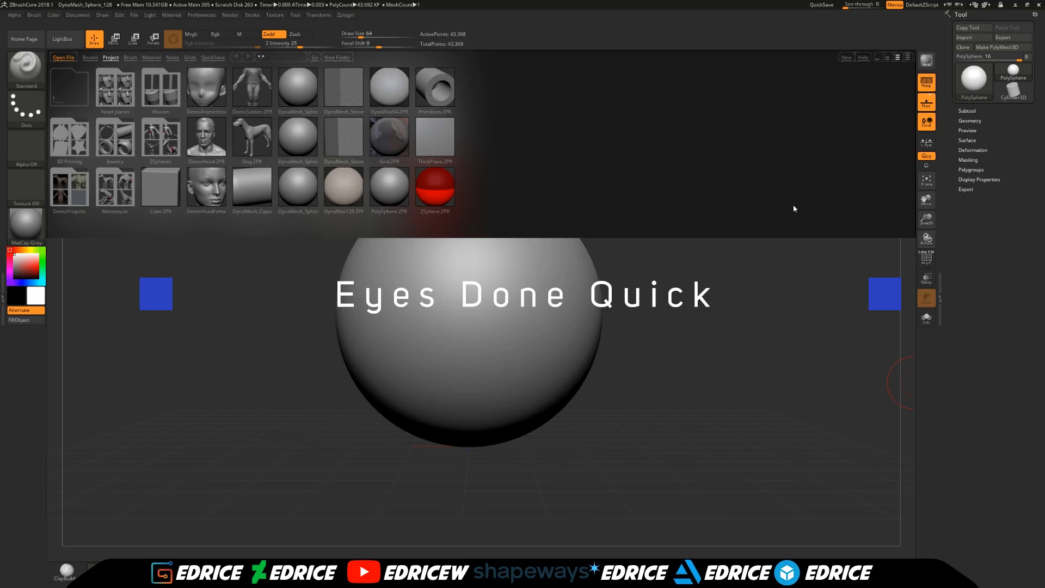
mouse_move(240, 169)
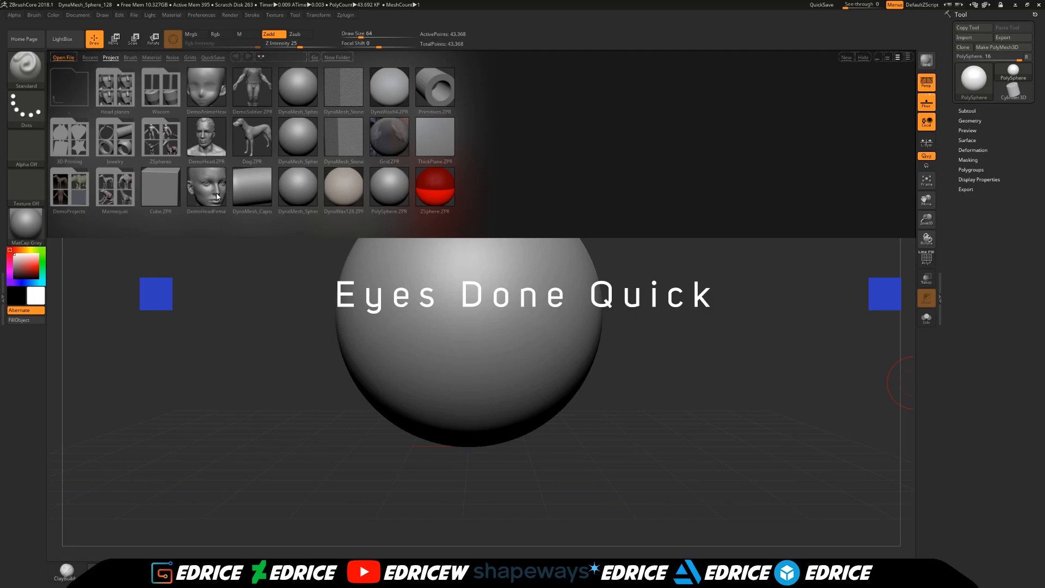
mouse_move(252, 249)
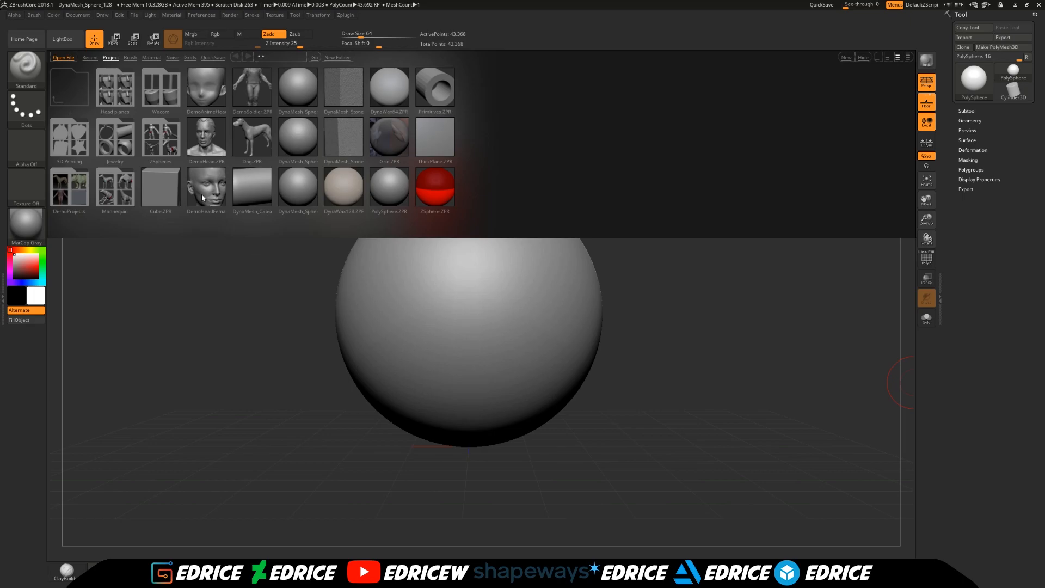
Load the DemoHeadFemale project and delete its eyes subtool
click(206, 186)
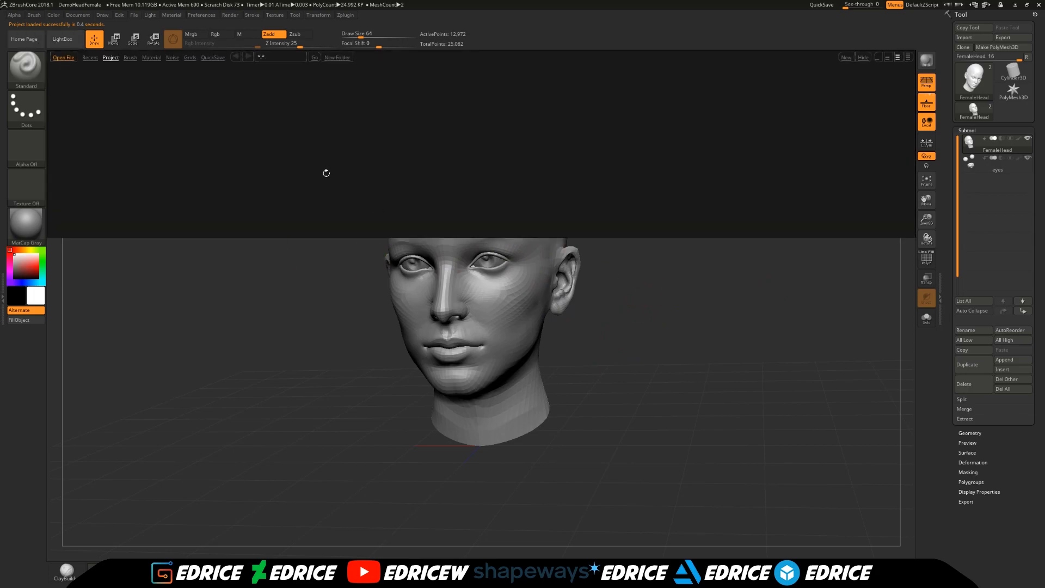
click(62, 38)
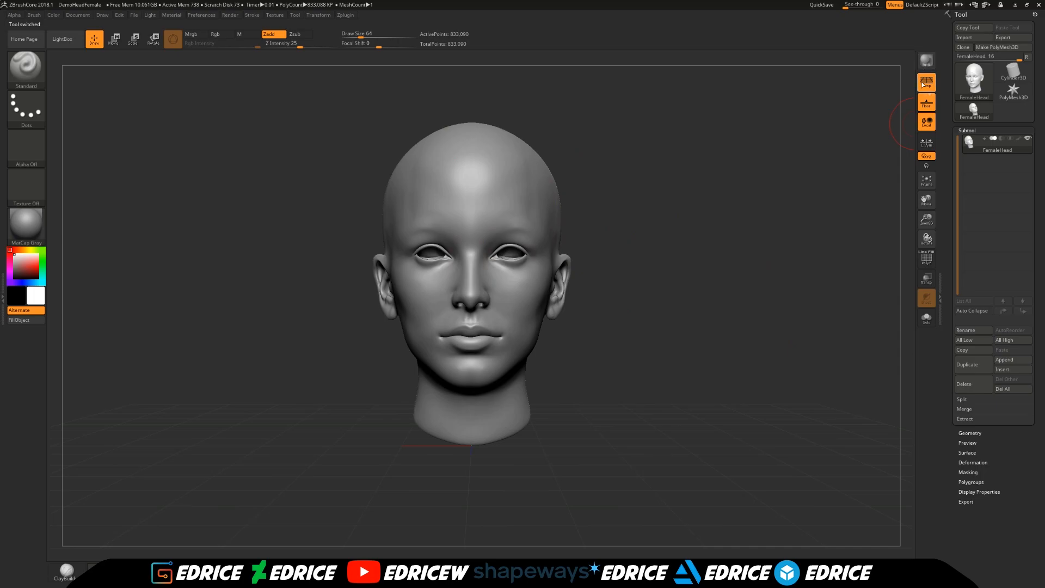
Append a Sphere3D subtool beside the head and DynaMesh it at resolution 512
click(1012, 360)
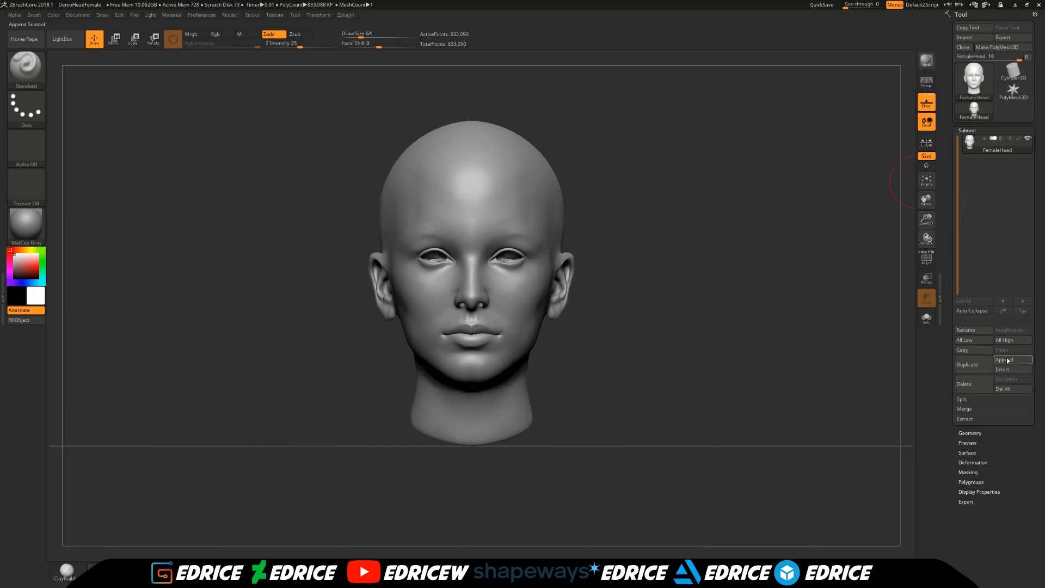
click(1005, 359)
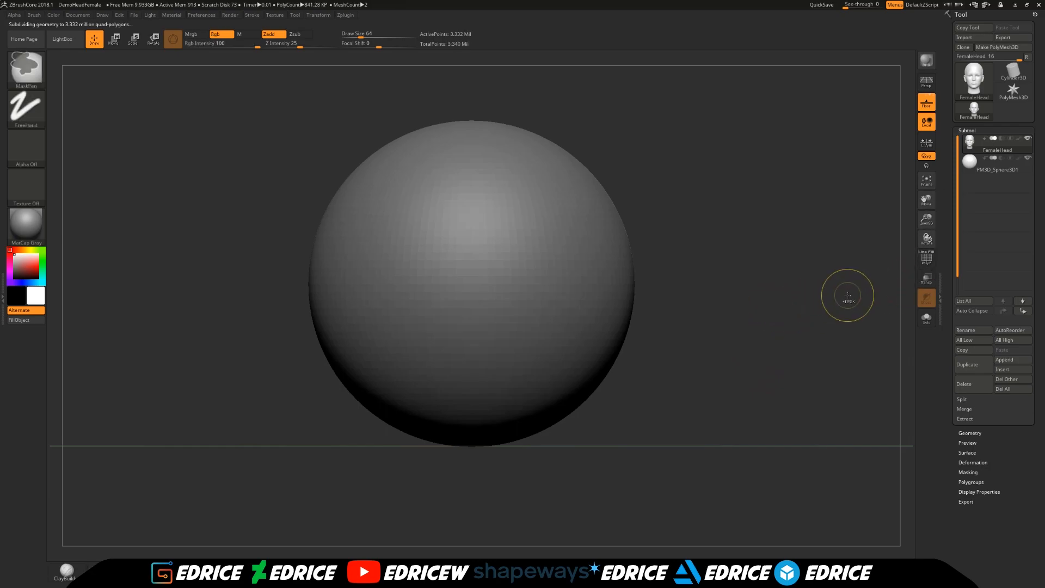
click(998, 170)
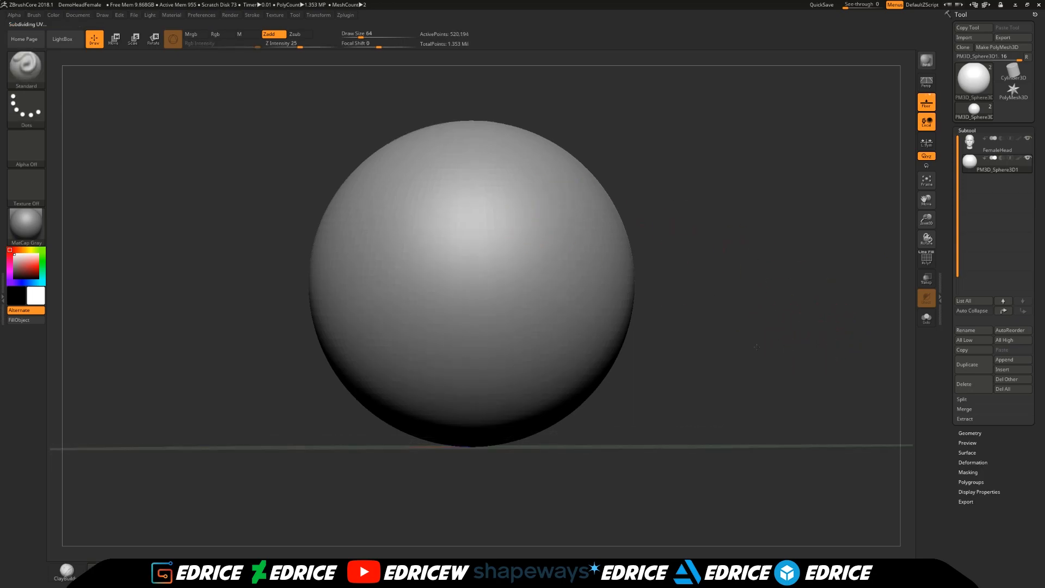
drag(506, 202, 473, 413)
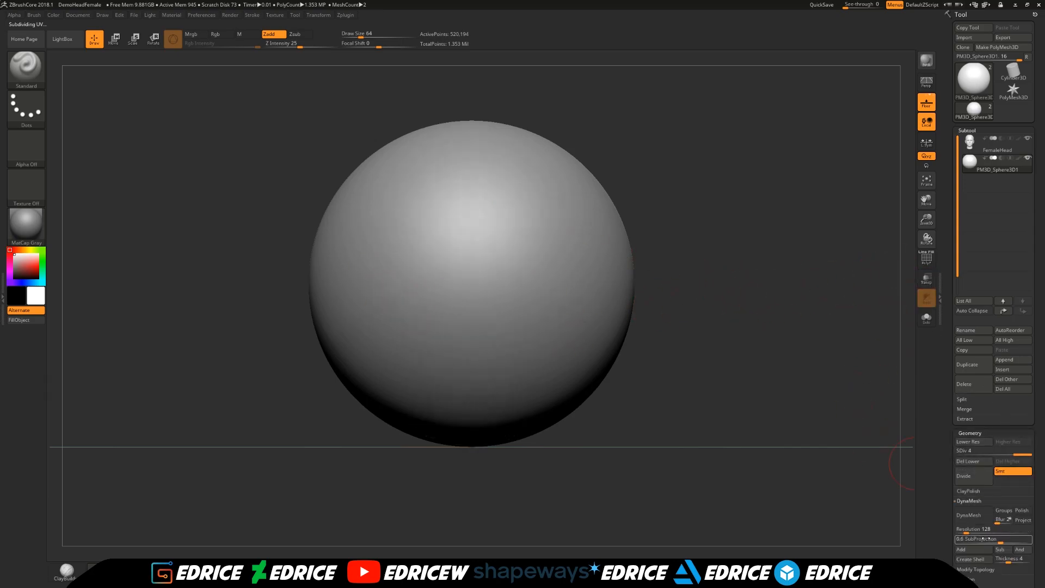
click(990, 529)
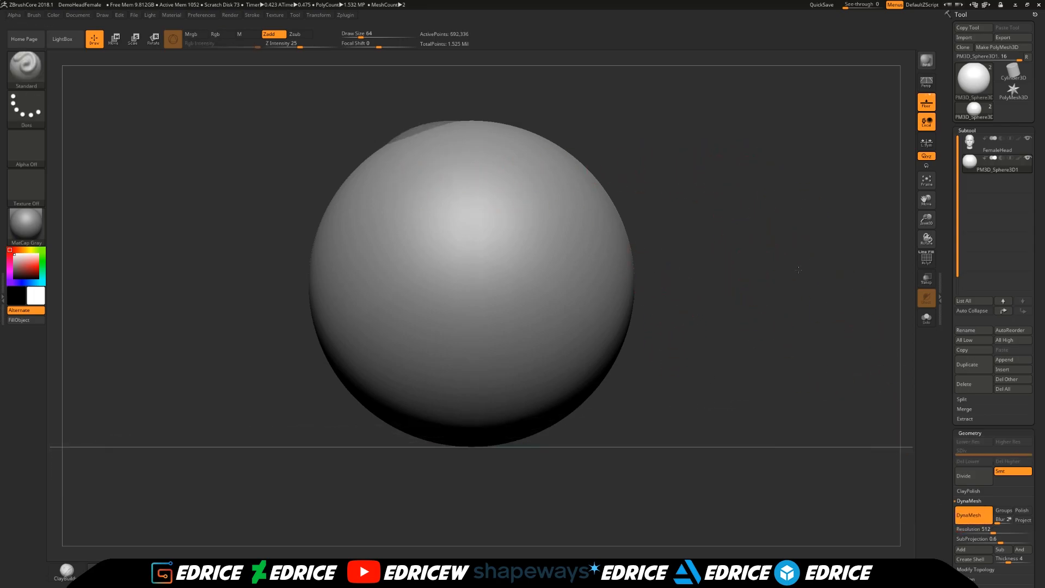
Add a Flatten deformer with the Move gizmo and flatten the sphere's front face
click(926, 318)
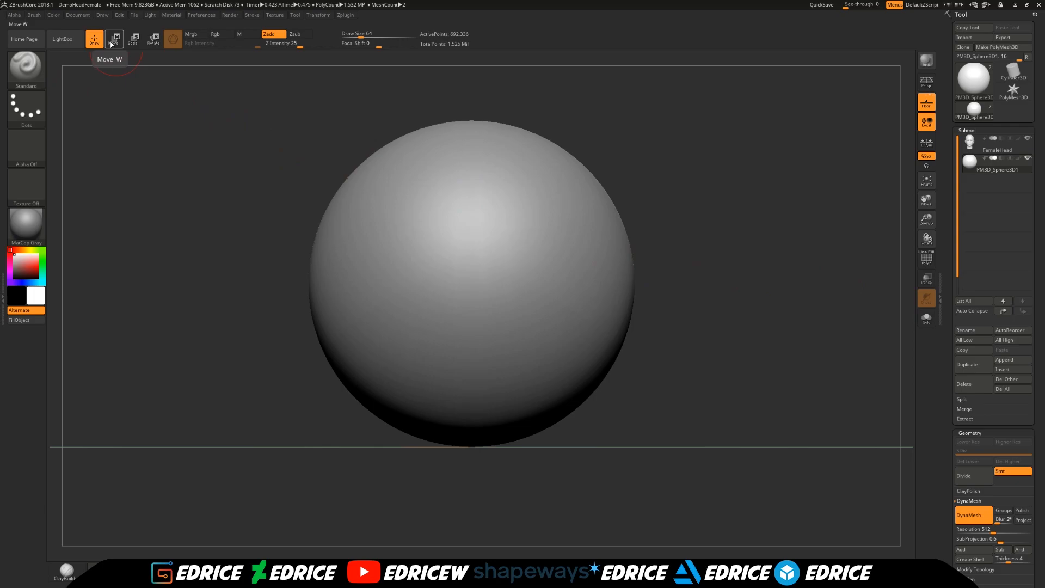
click(134, 39)
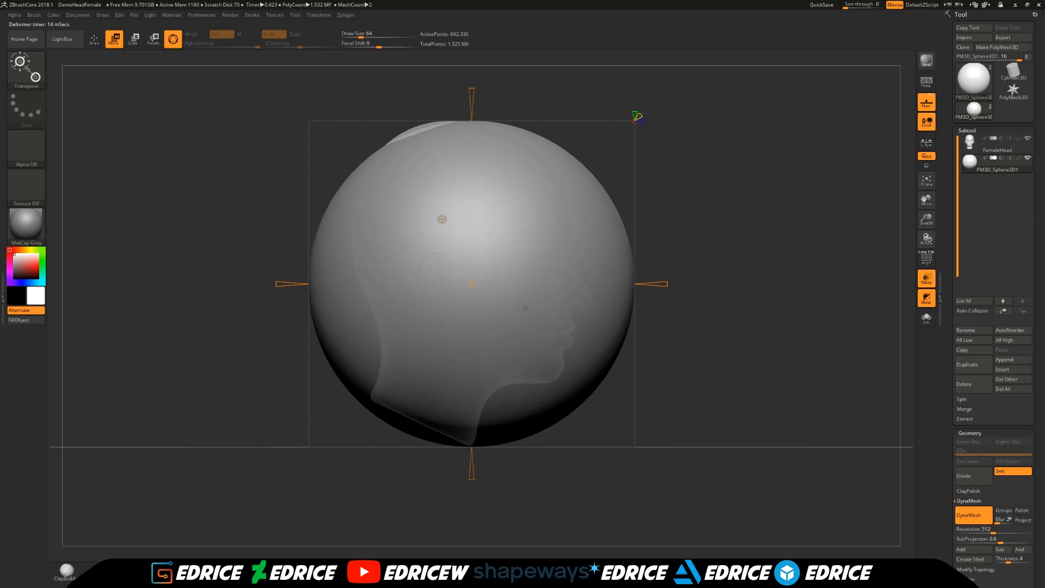
mouse_move(683, 281)
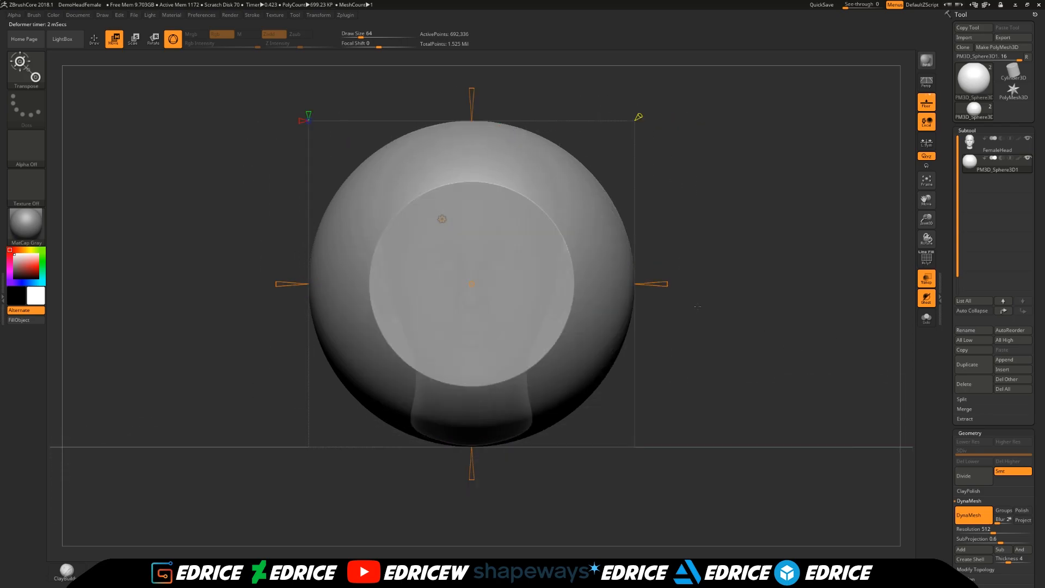
drag(660, 283, 570, 285)
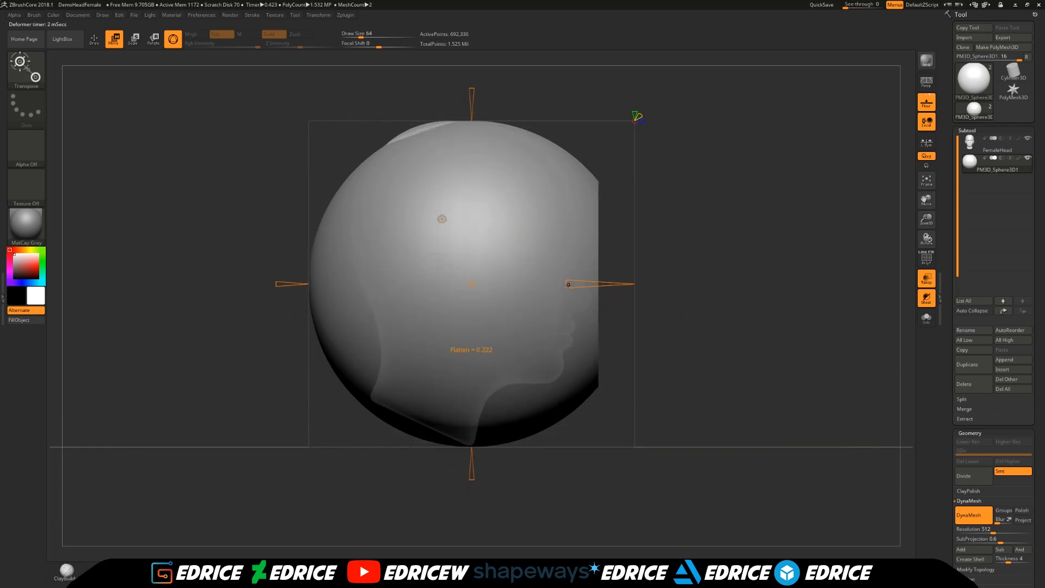
drag(568, 285, 587, 284)
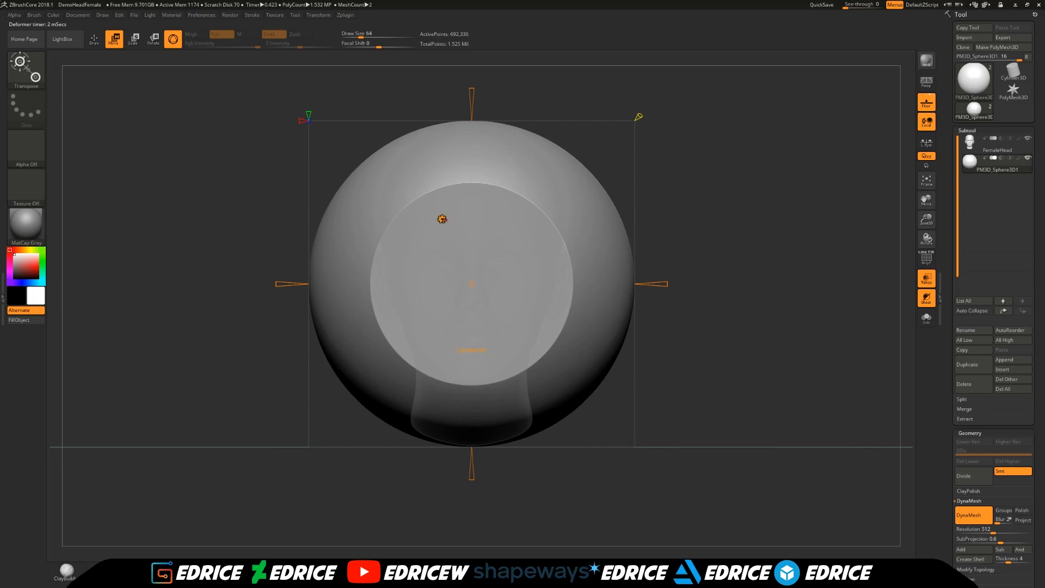
Add a Soft deformer cage to the sphere and raise its control point counts
click(442, 219)
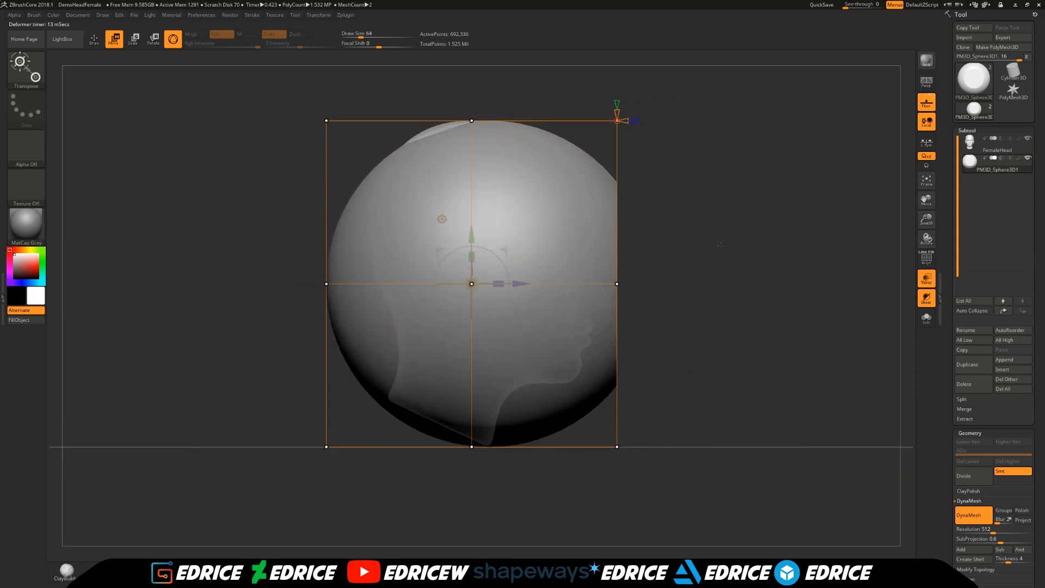
drag(616, 119, 686, 117)
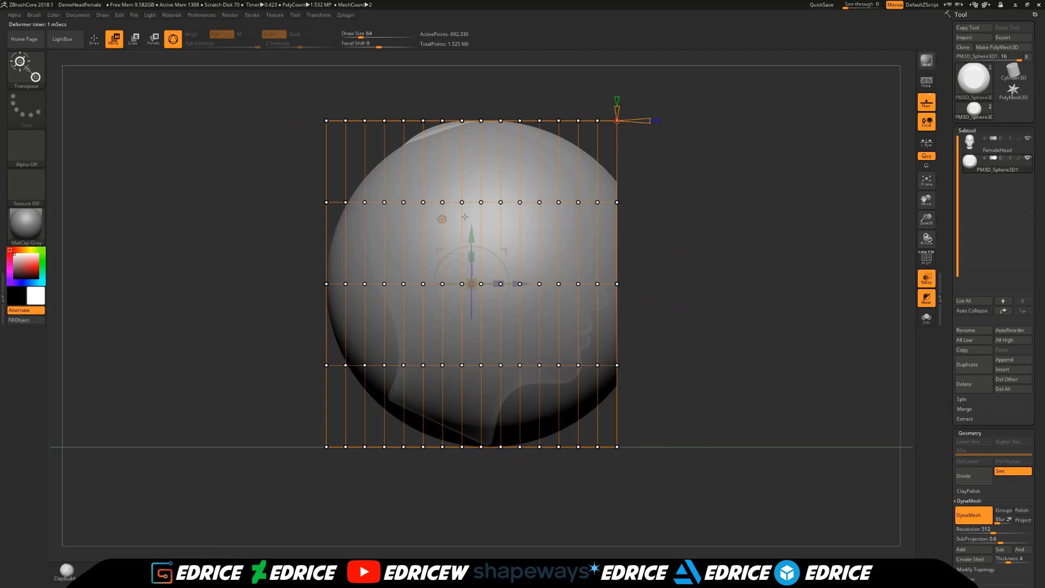
mouse_move(728, 275)
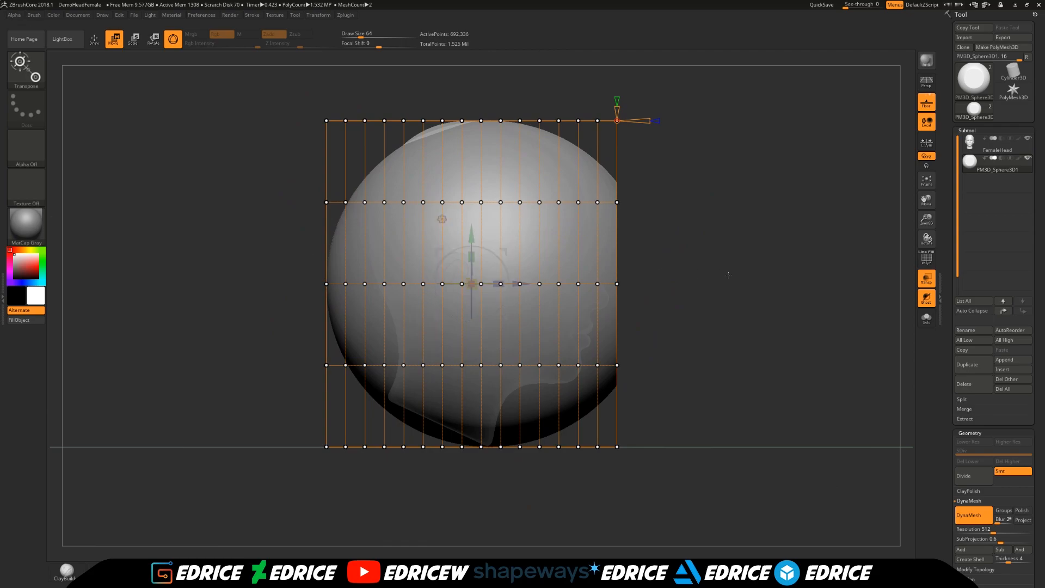
mouse_move(777, 284)
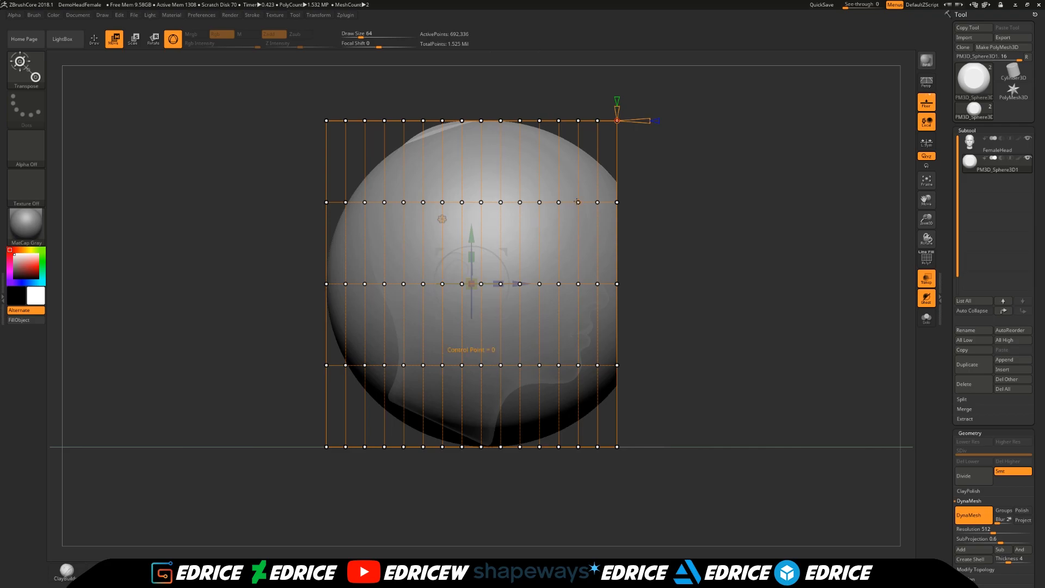
drag(617, 120, 665, 119)
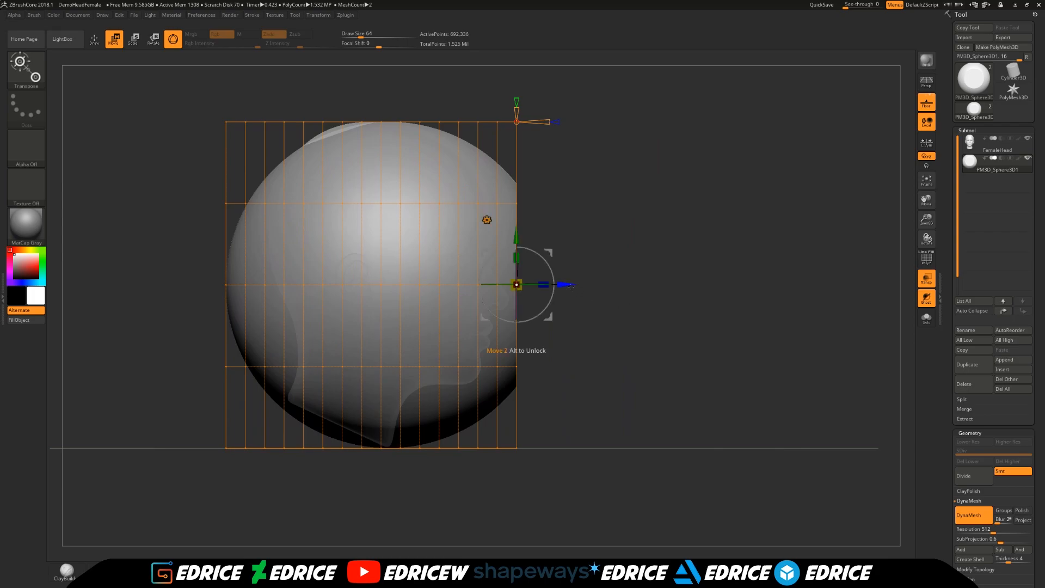
Orbit to the flat face and drag the deformer's centre inward to dent the pupil
drag(518, 285, 518, 285)
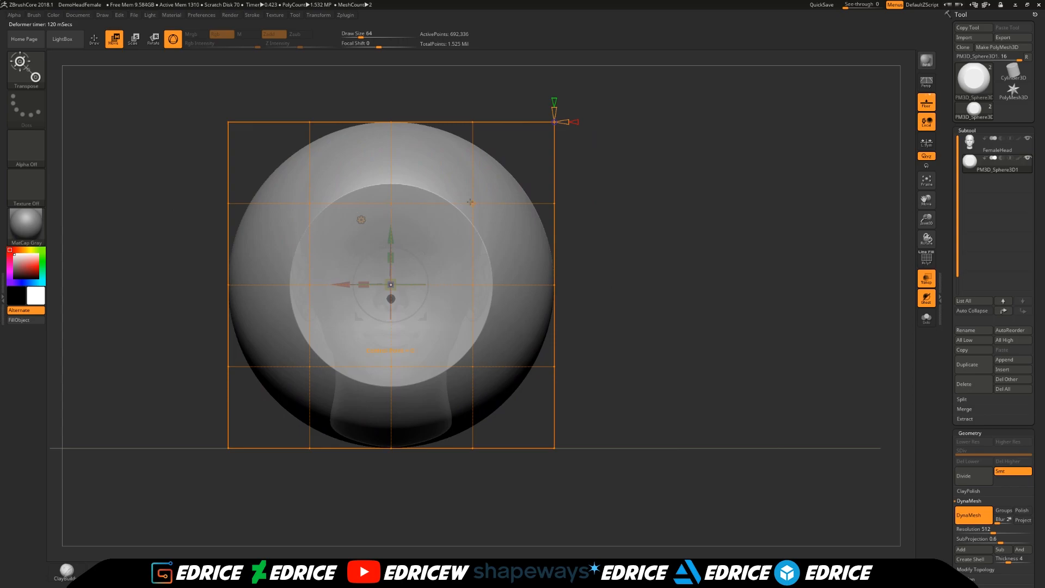
mouse_move(473, 204)
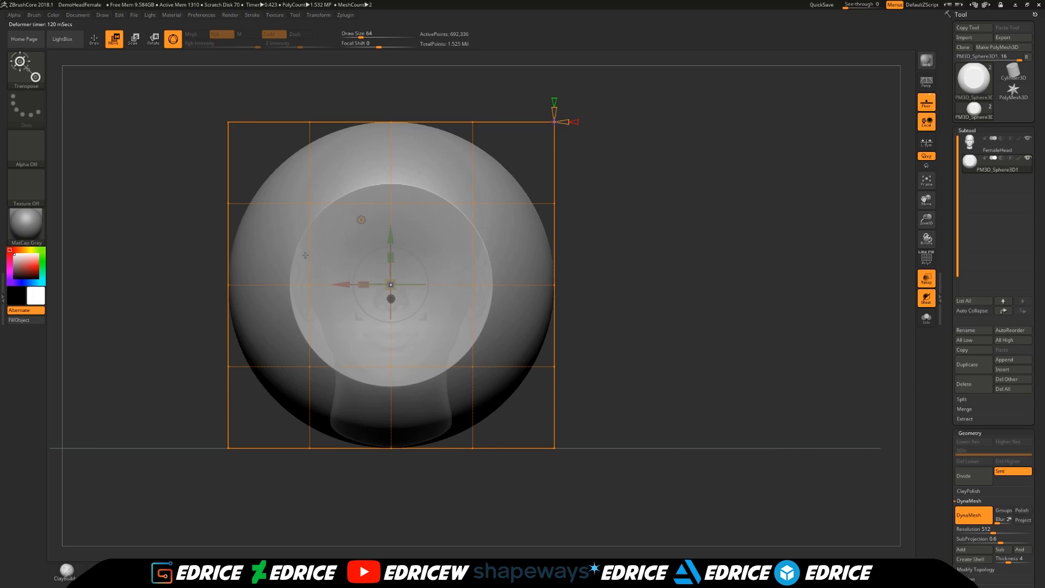
mouse_move(339, 191)
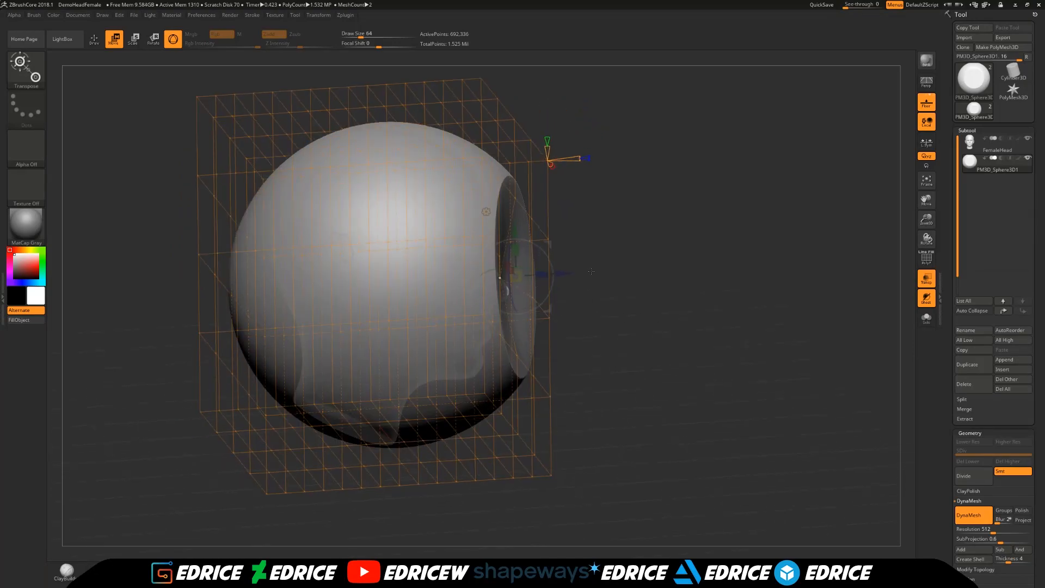
drag(566, 158, 487, 233)
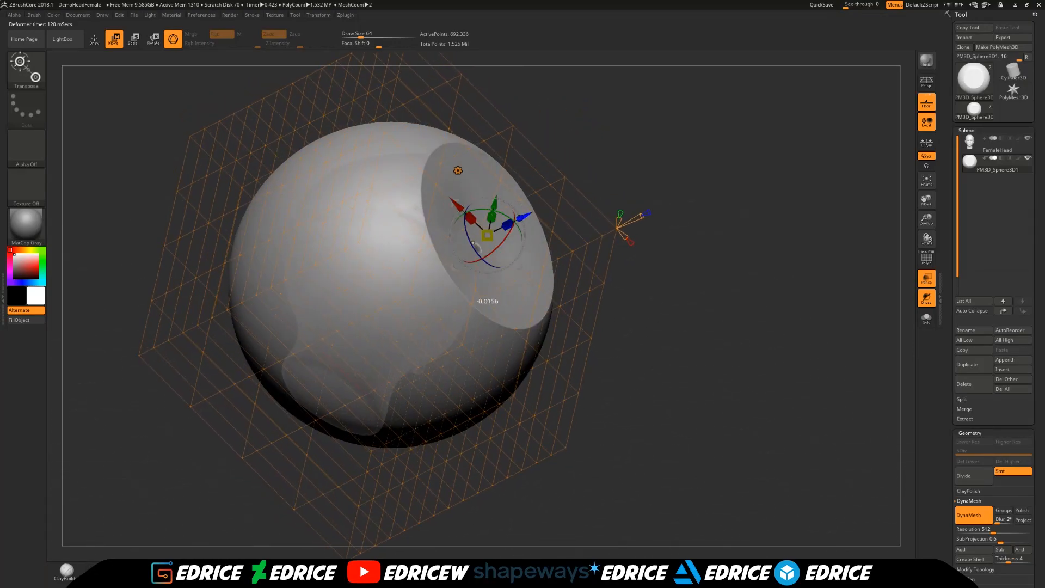
drag(467, 233, 401, 287)
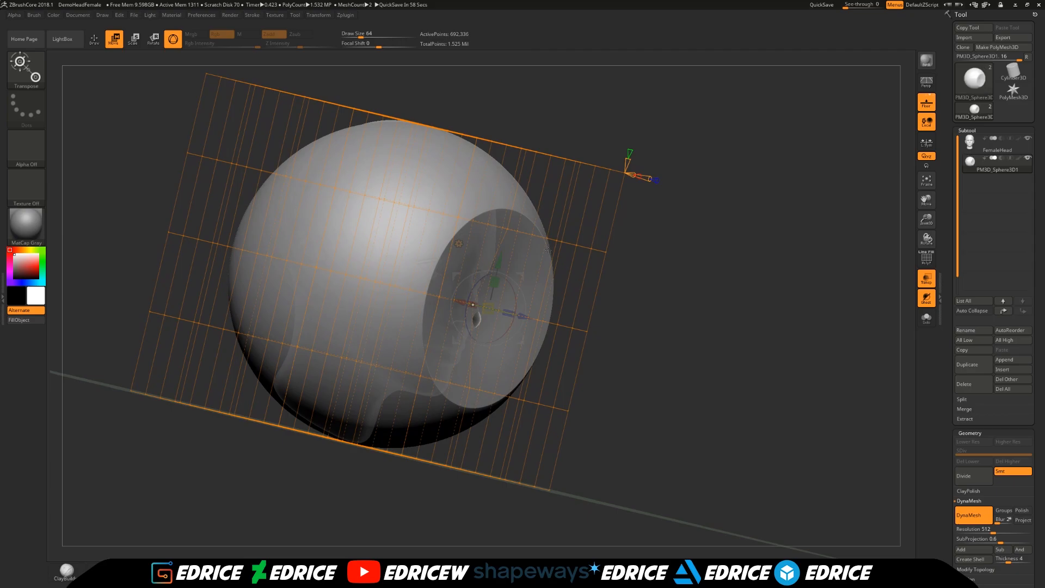
mouse_move(618, 261)
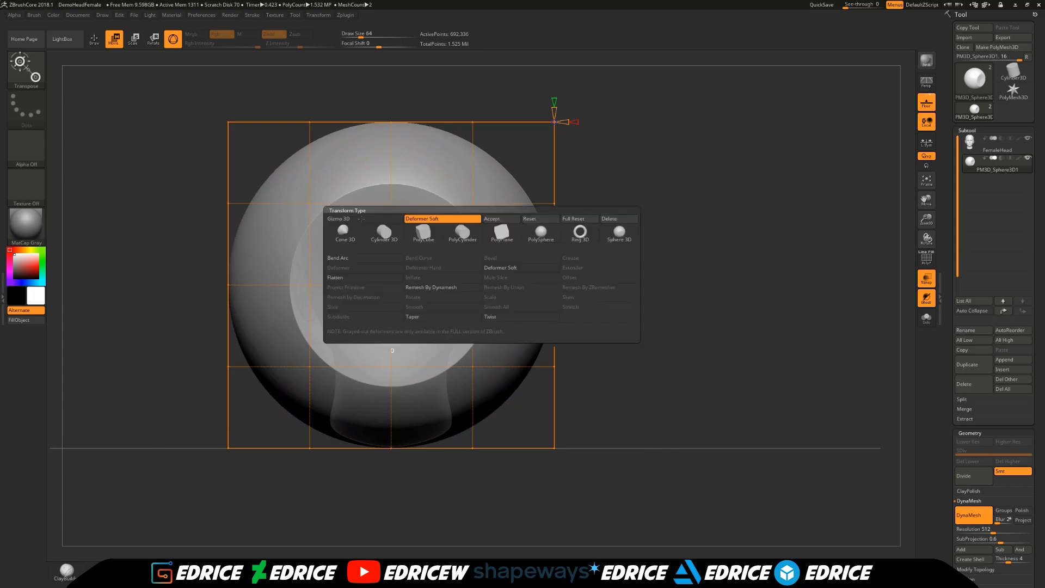
Apply the deformation, return to sculpting, and append a spherinder primitive subtool
click(492, 219)
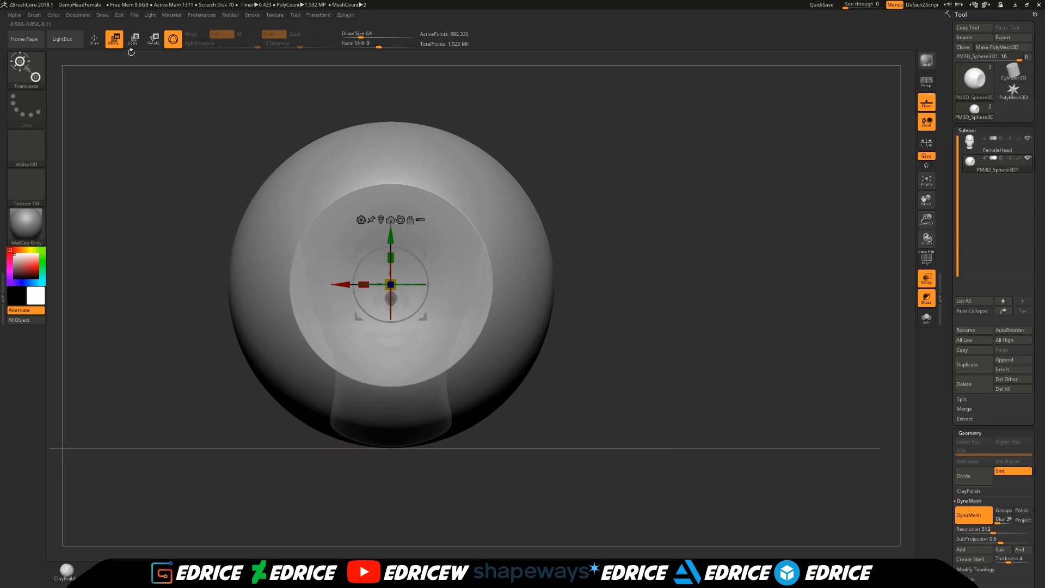
click(93, 39)
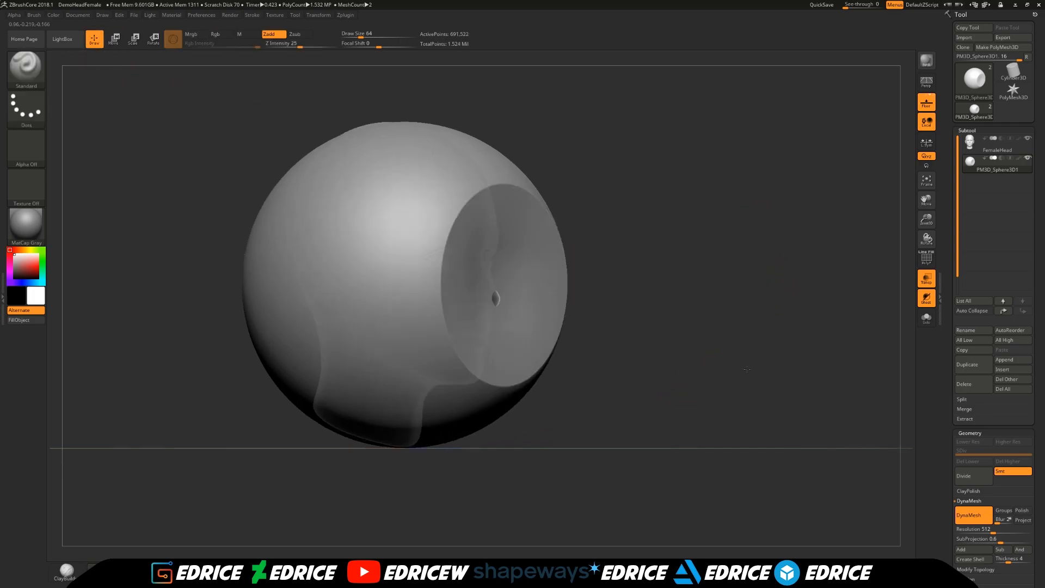
click(1003, 360)
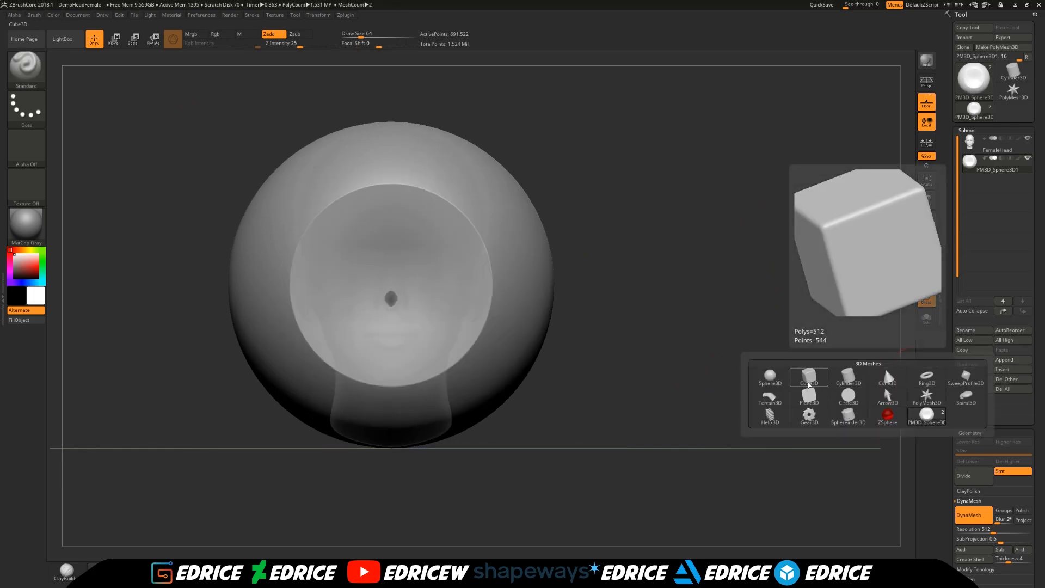
click(848, 417)
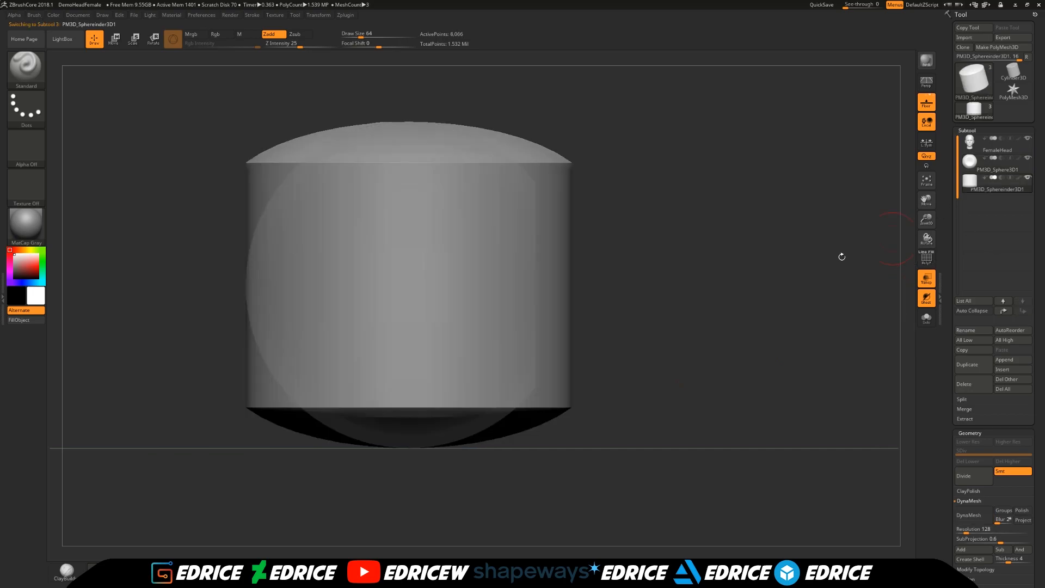
Position the cylinder into the front of the eye, checking from the front view
click(964, 476)
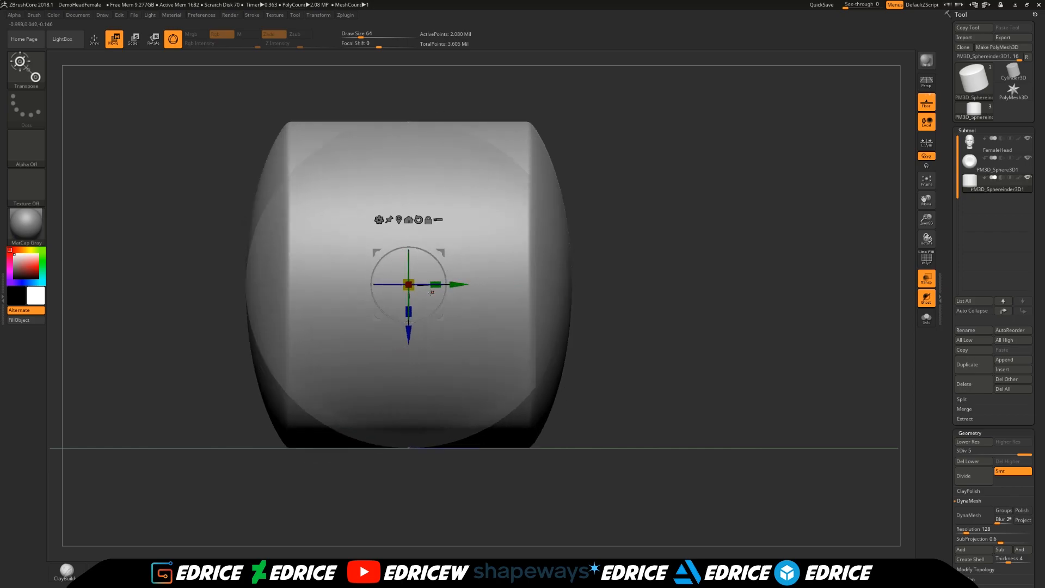
drag(433, 285, 409, 285)
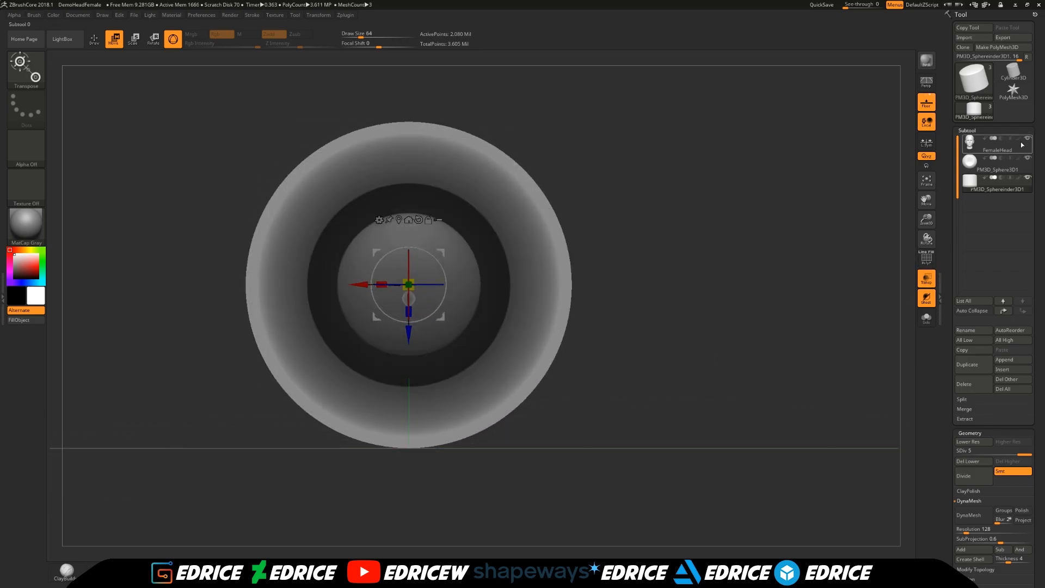
drag(410, 285, 472, 286)
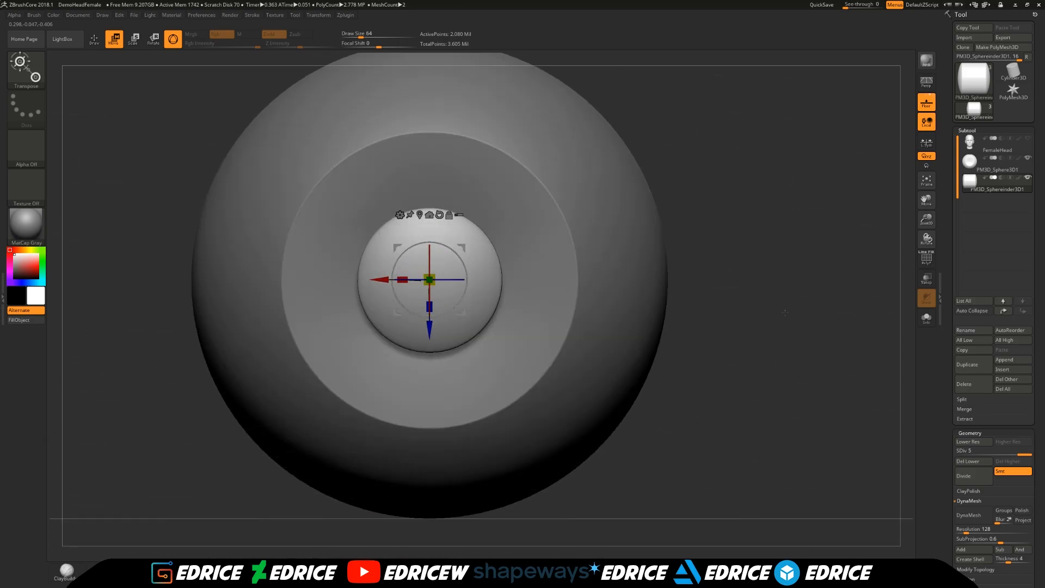
Select the eye sphere subtool and MergeDown the spherinder into it
click(998, 181)
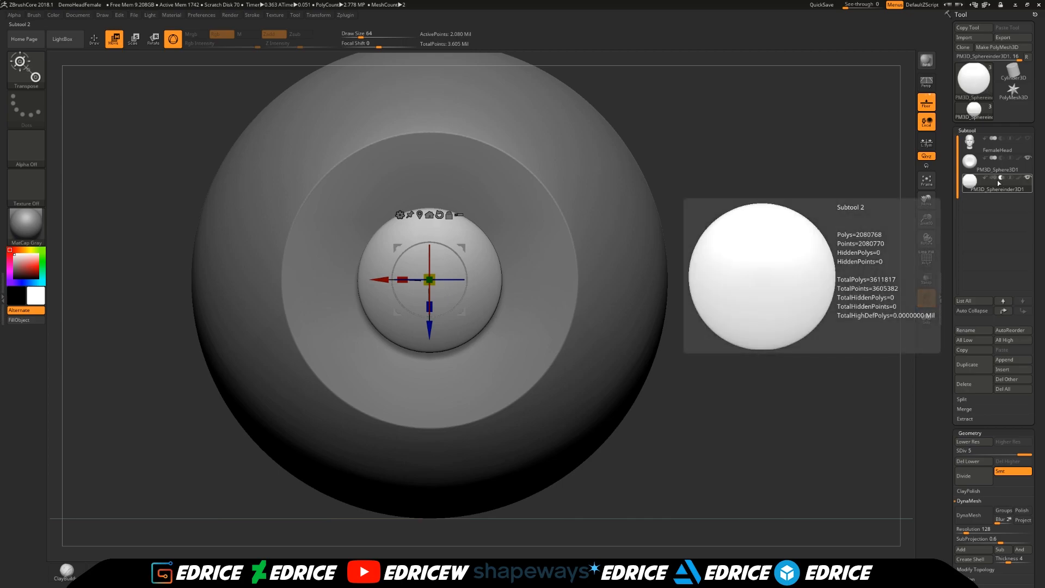
mouse_move(1004, 181)
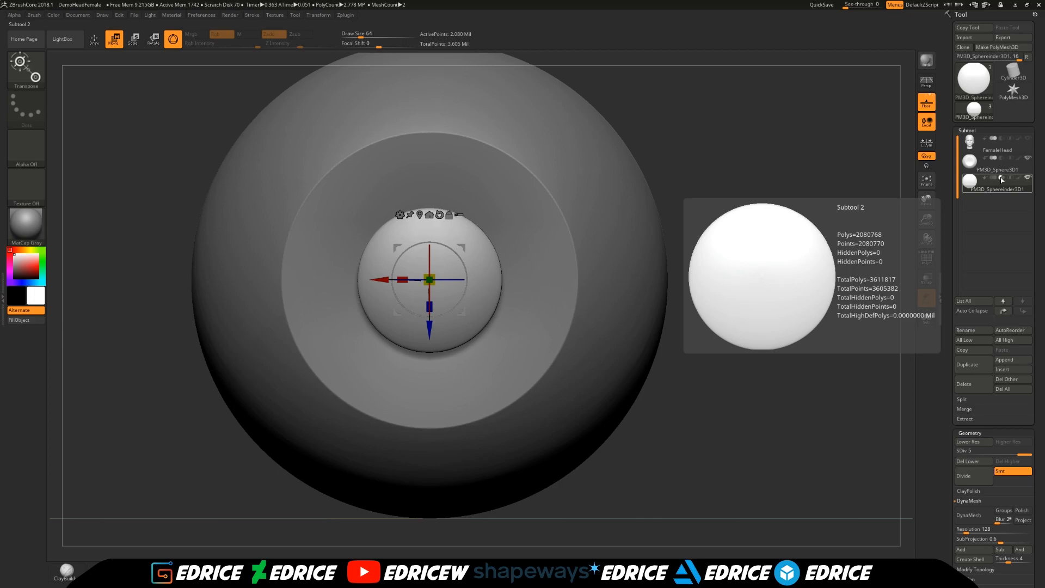
click(999, 160)
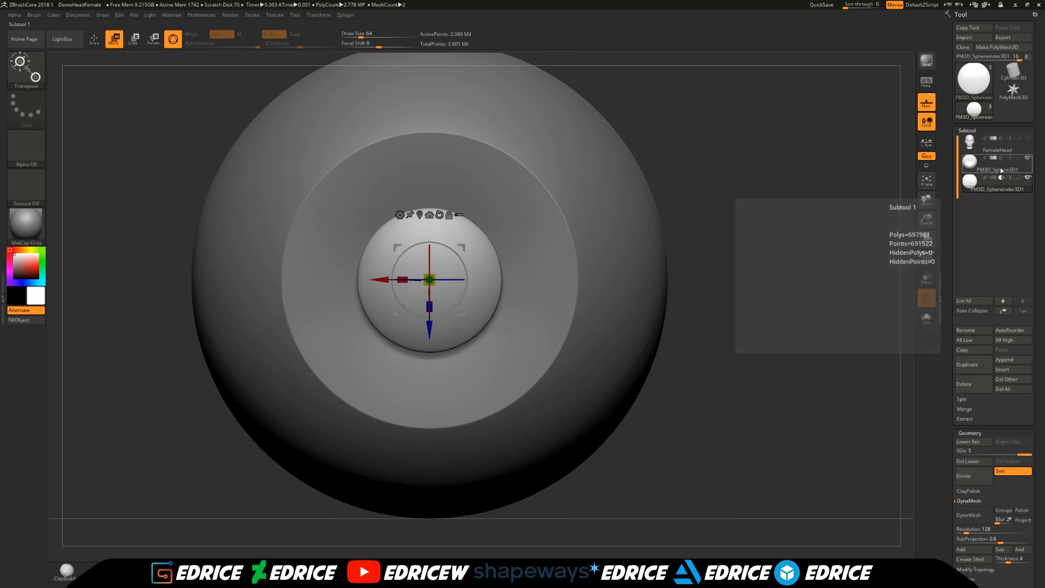
click(998, 161)
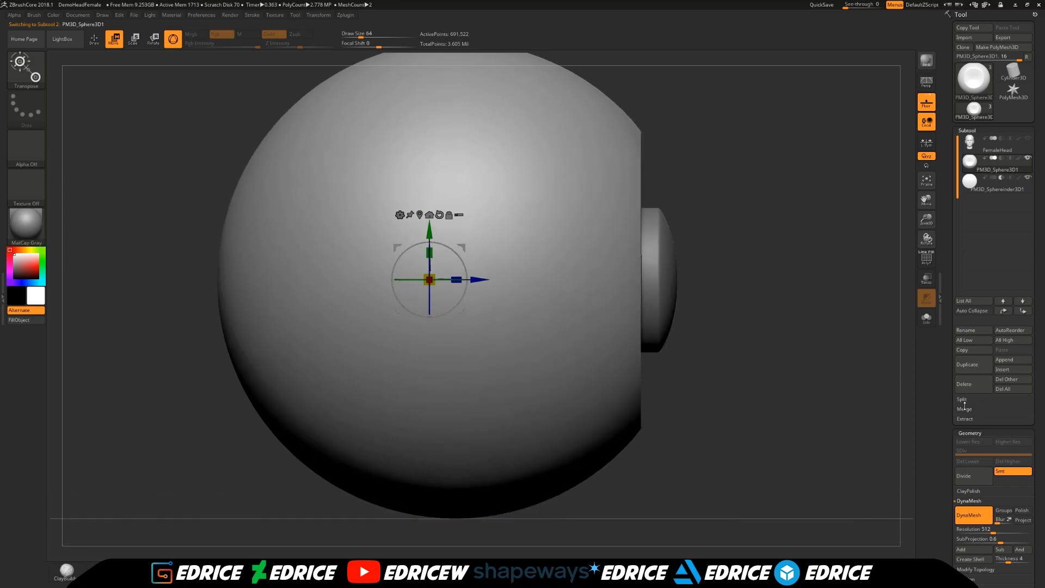
click(963, 409)
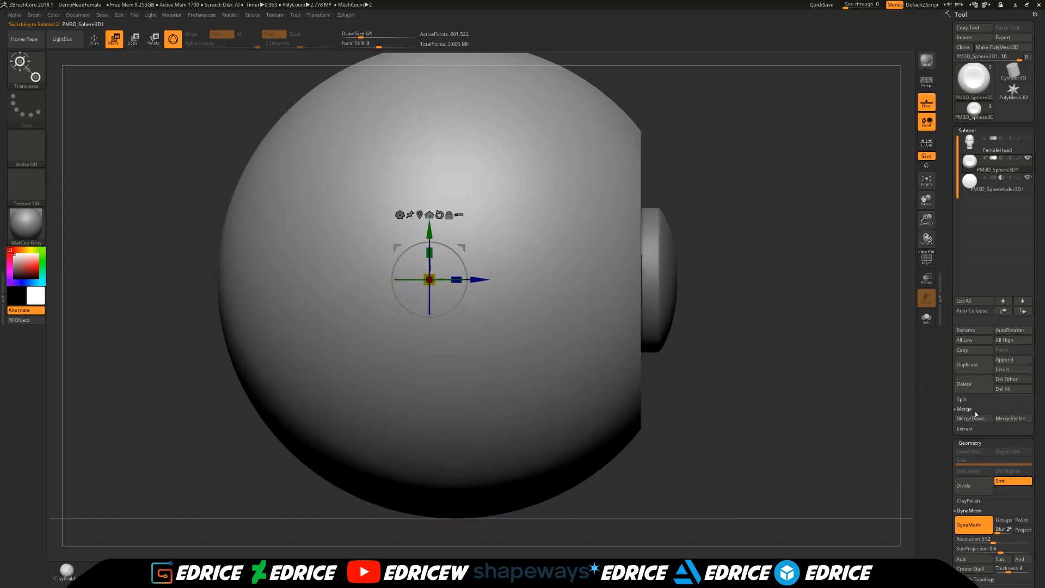
mouse_move(971, 418)
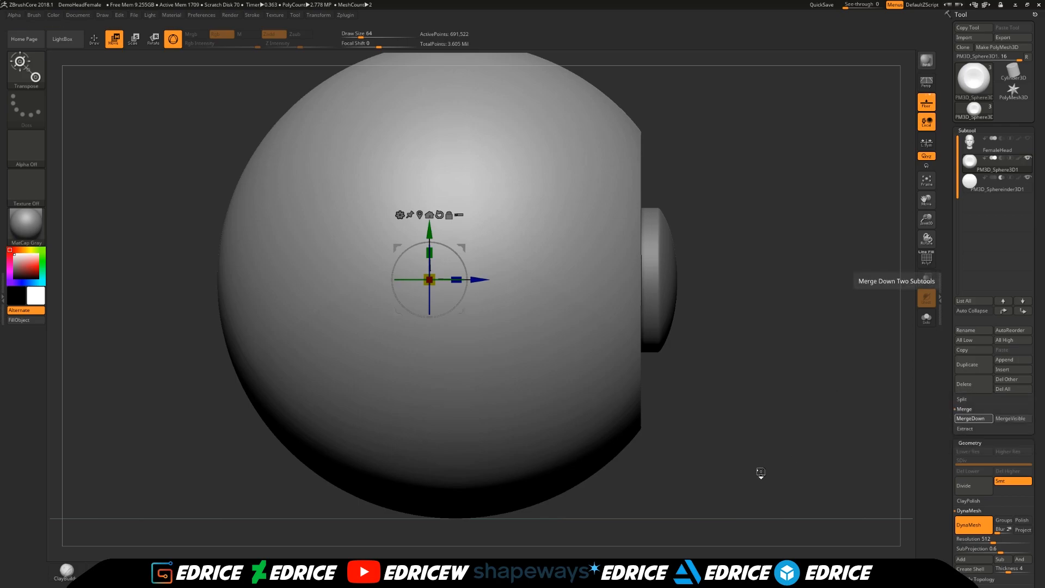
click(972, 418)
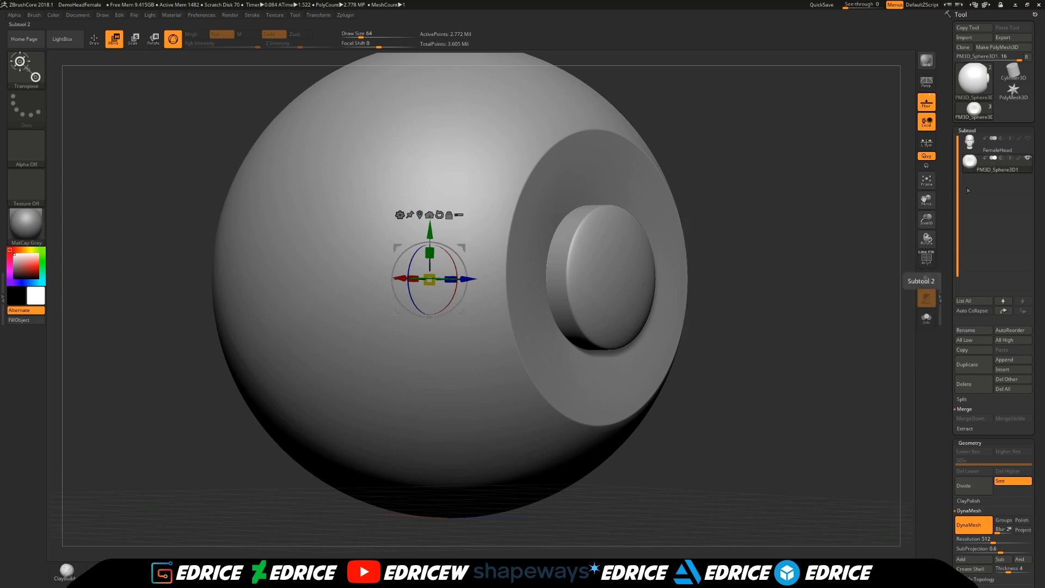
mouse_move(818, 256)
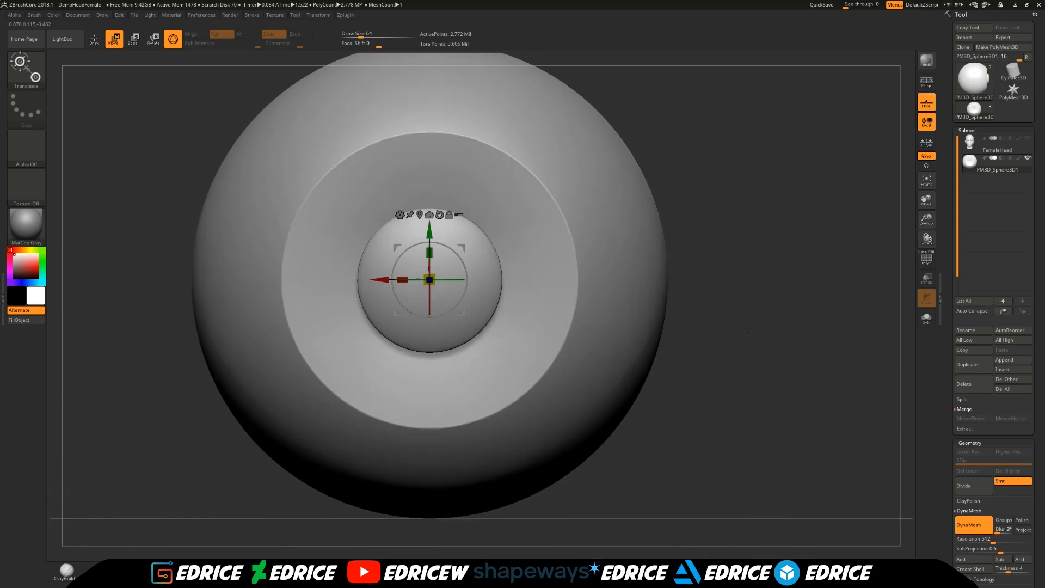
mouse_move(567, 234)
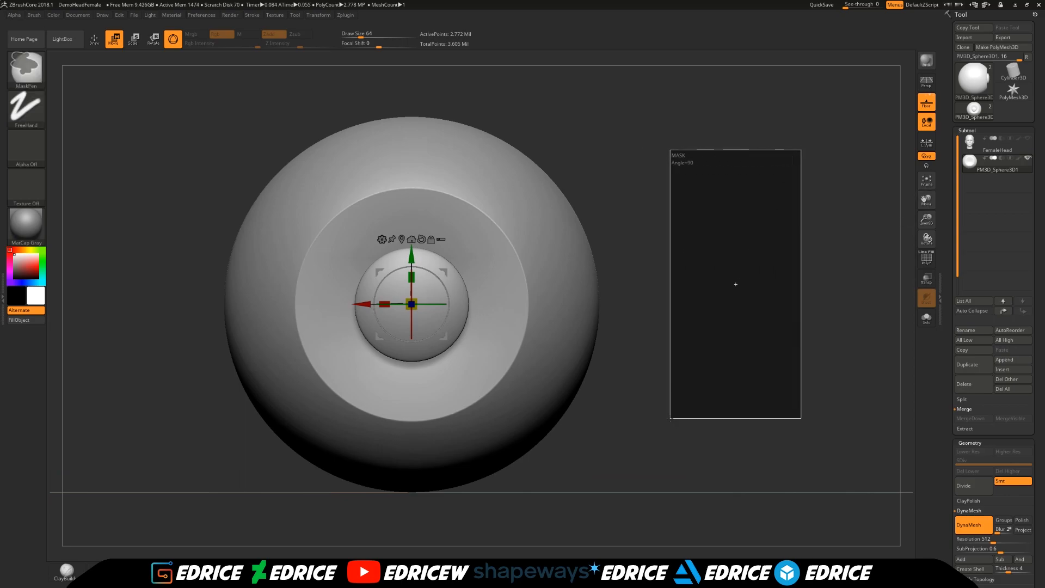
DynaMesh to subtract the cylinder, then orbit to inspect the pupil hole
click(962, 398)
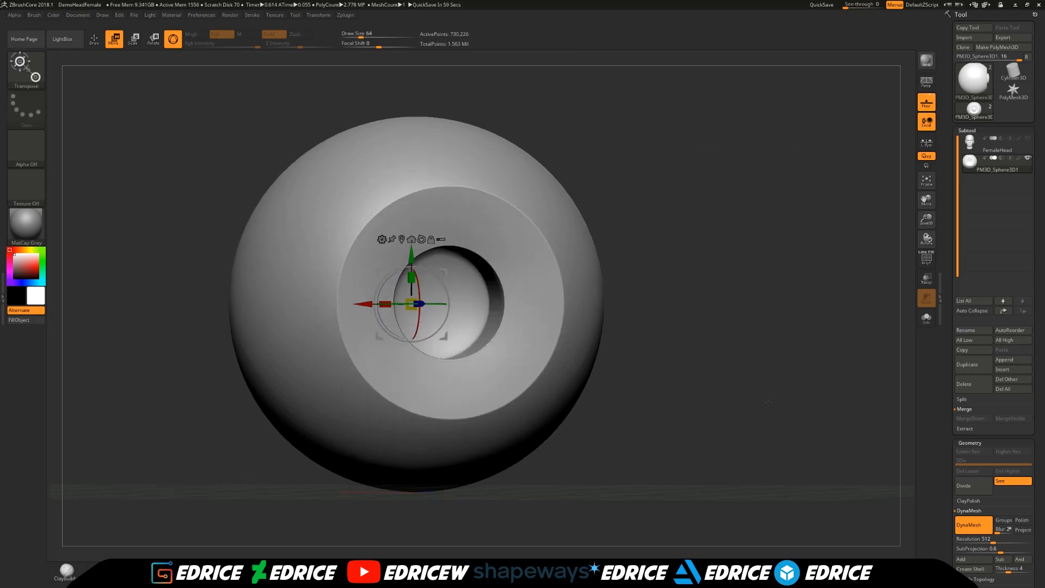
drag(427, 300, 410, 305)
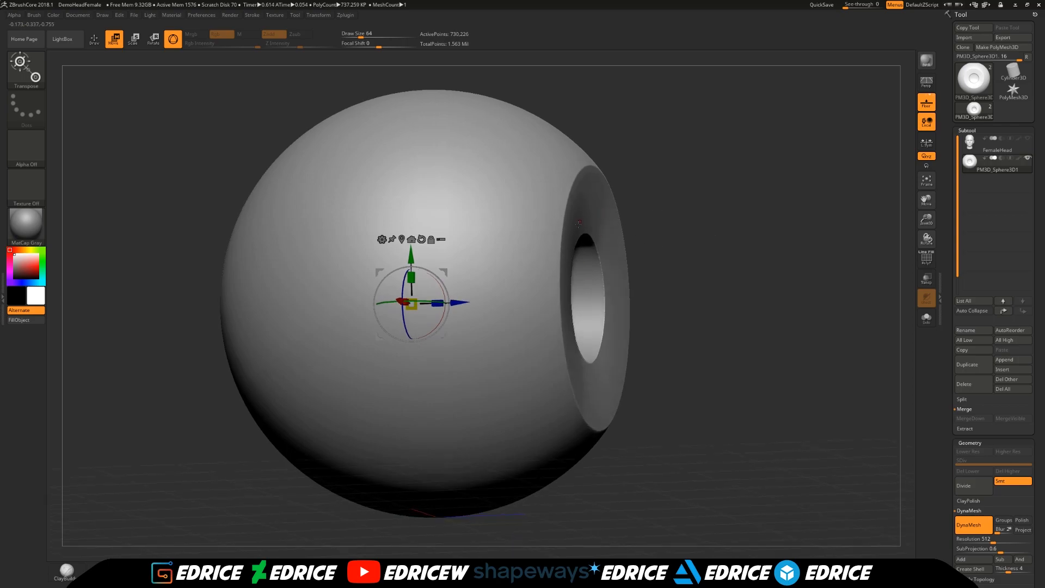
mouse_move(700, 322)
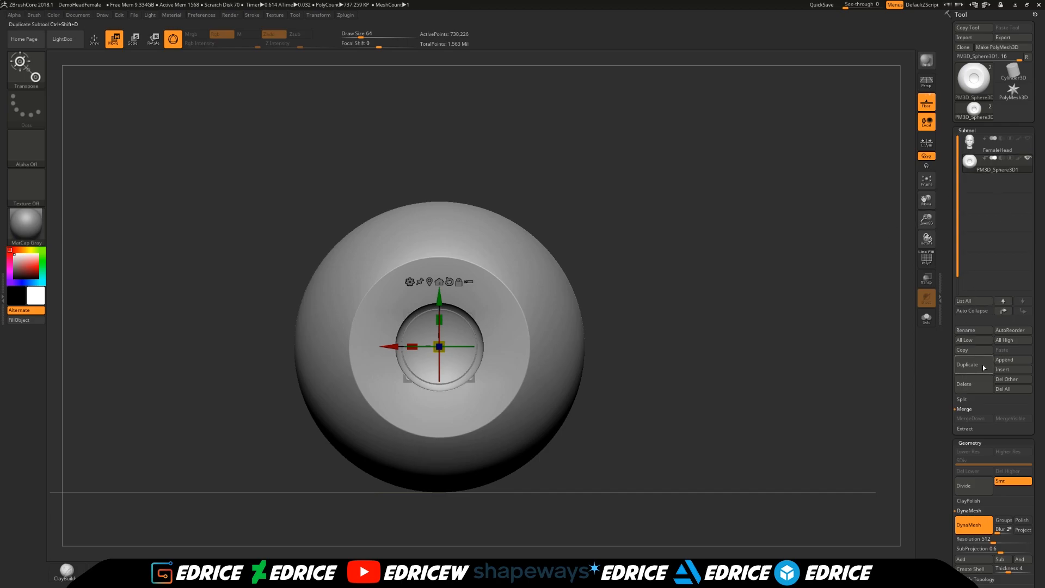
Duplicate the eyeball, select the copy, and scale it into an eye socket
click(967, 365)
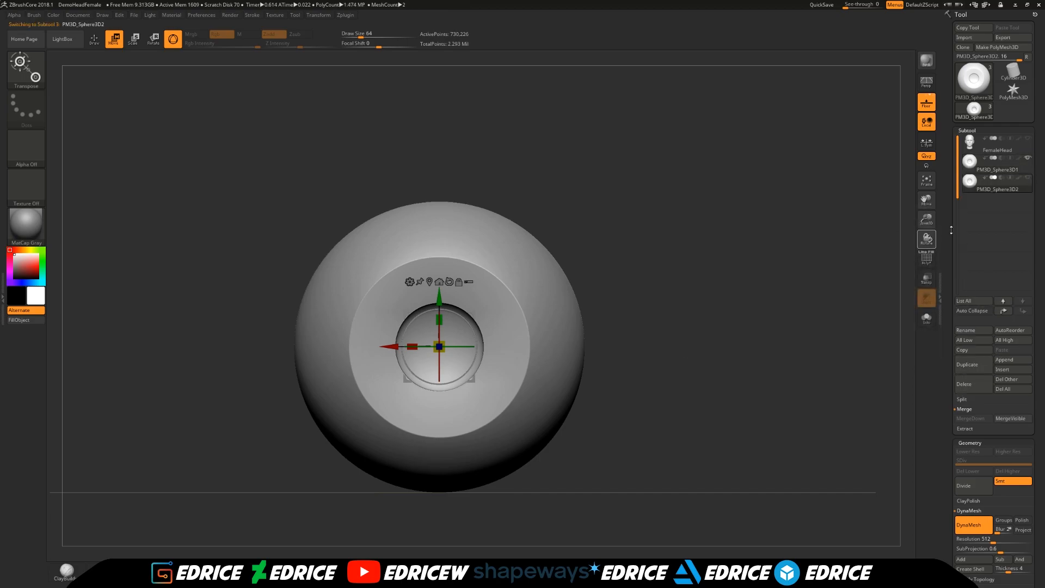
click(998, 169)
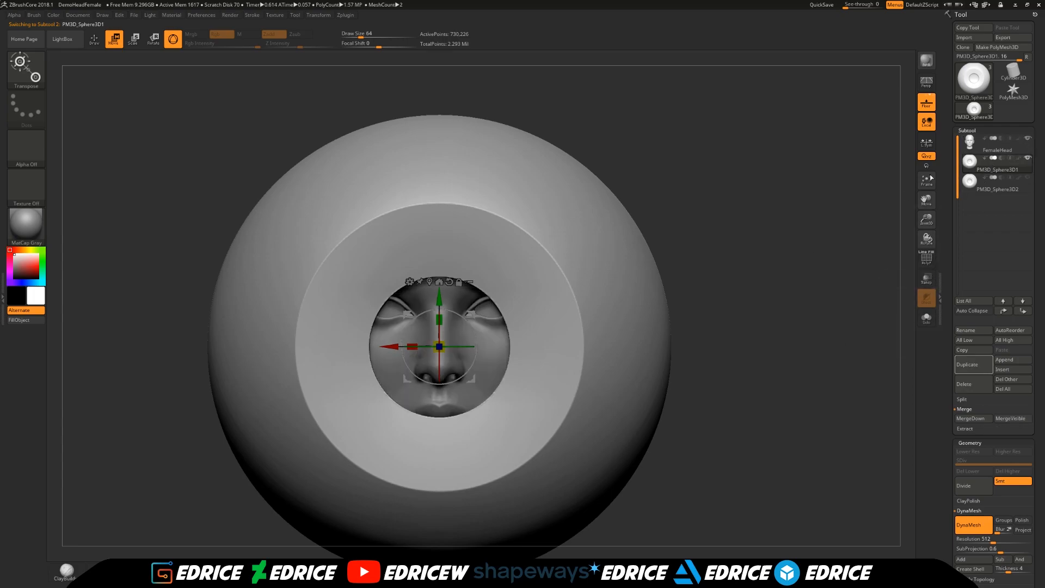
mouse_move(926, 279)
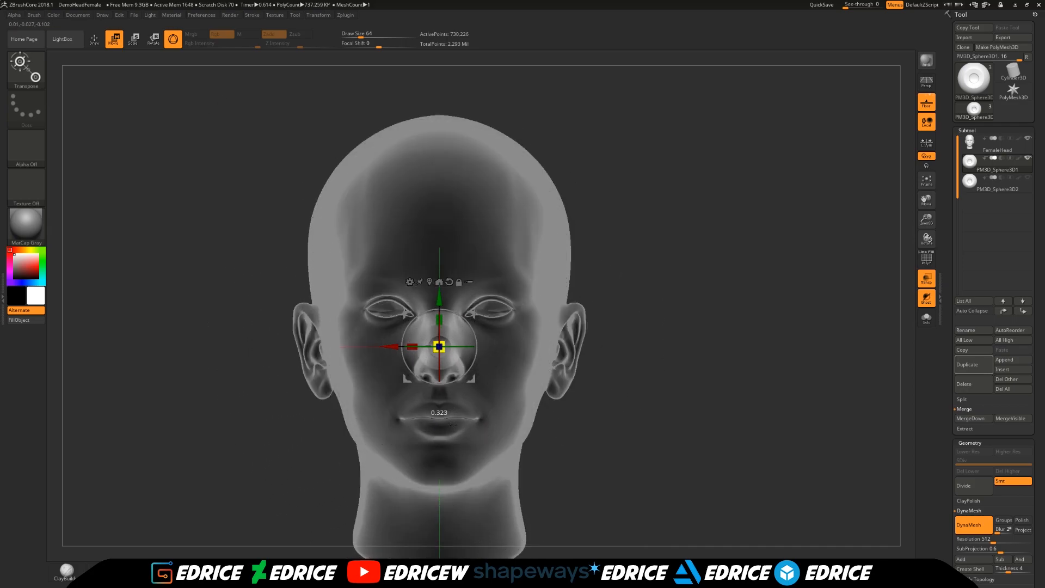
drag(440, 346, 386, 346)
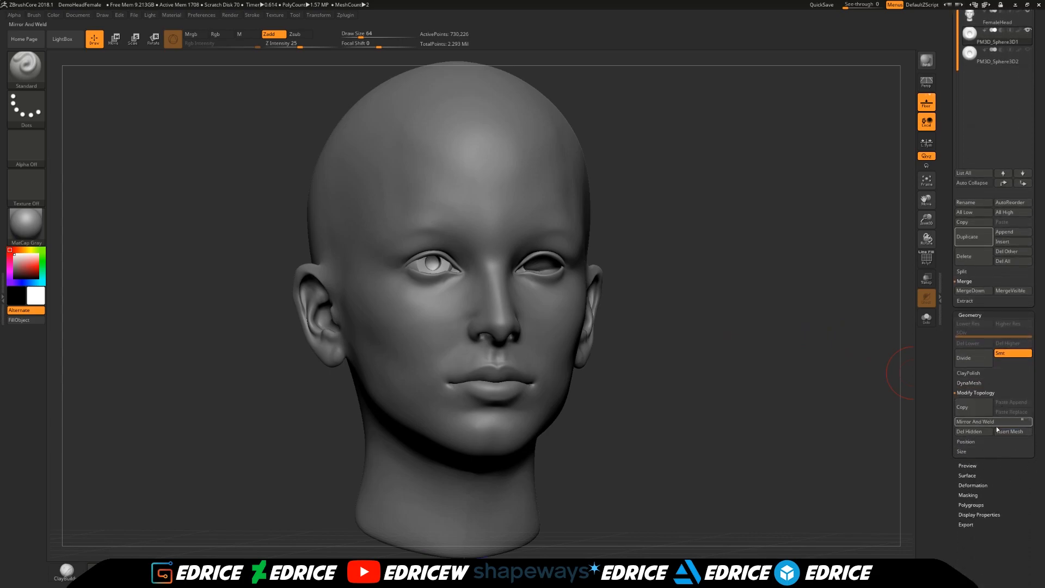
Mirror And Weld the eyeball into the opposite socket, then Solo the eyeball
click(975, 422)
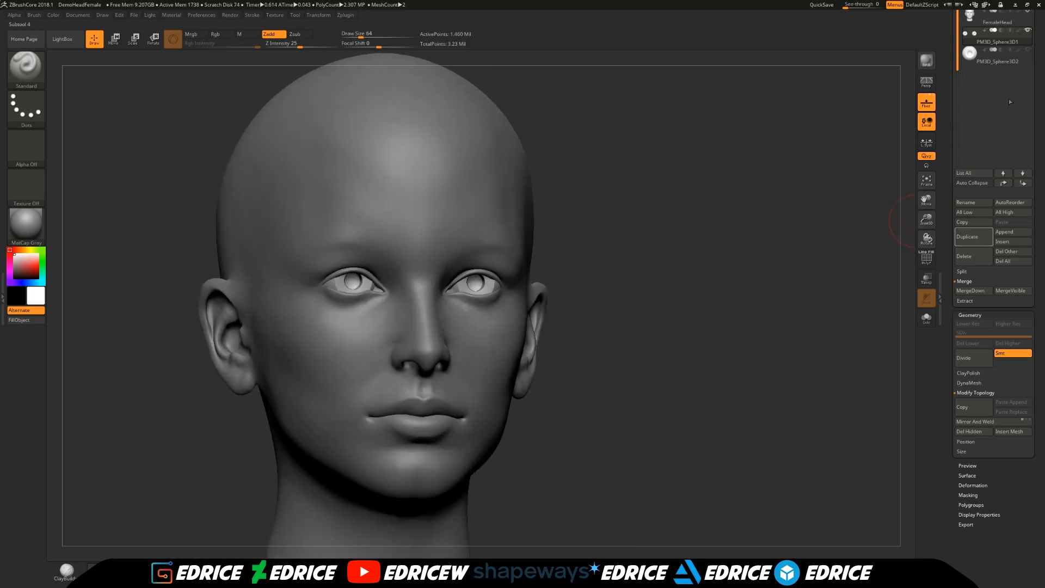
click(998, 53)
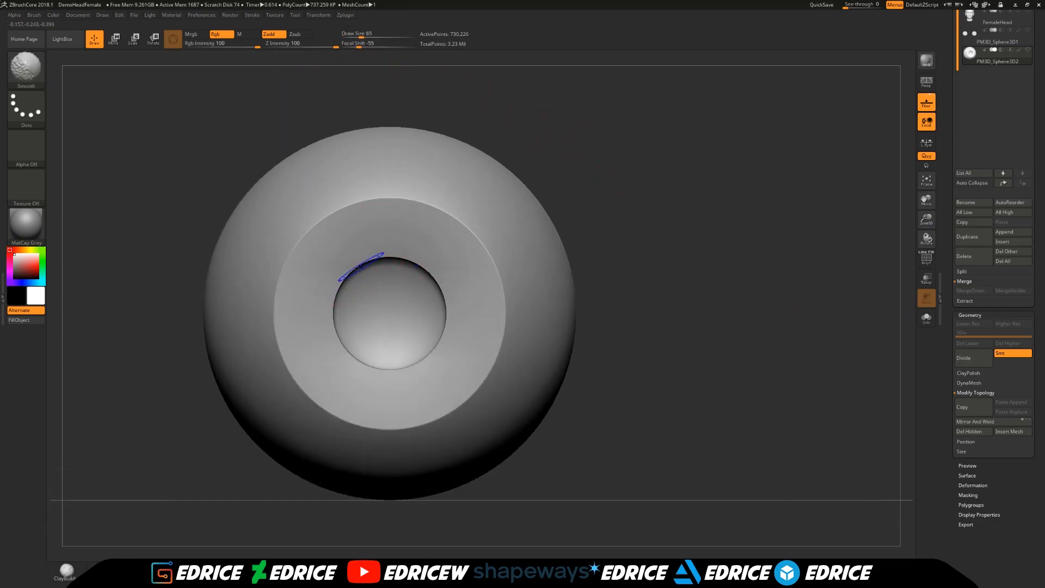
drag(373, 266, 424, 224)
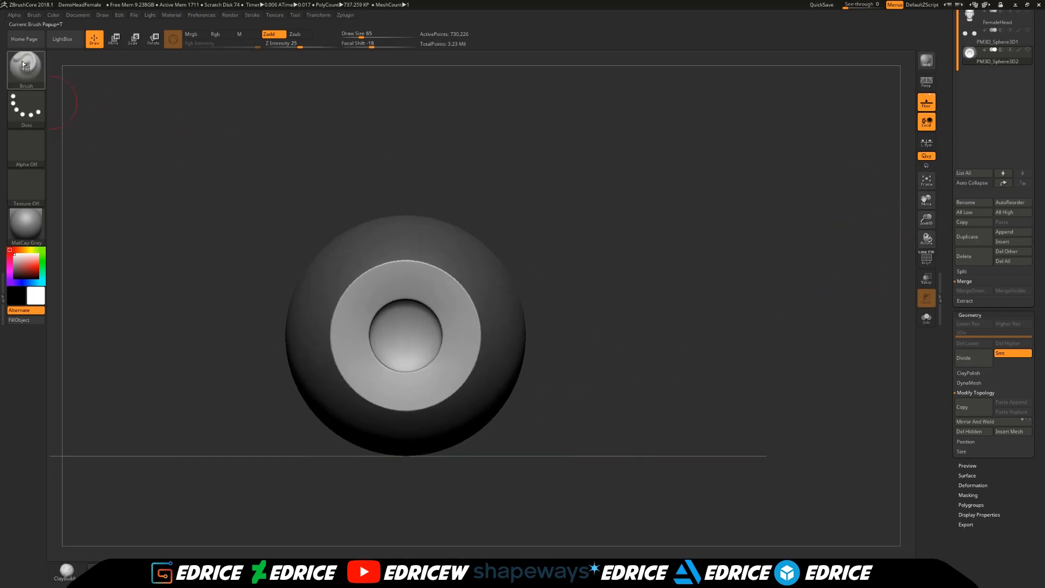
Select the Paint brush to colour the eyeball's front disc black
click(26, 67)
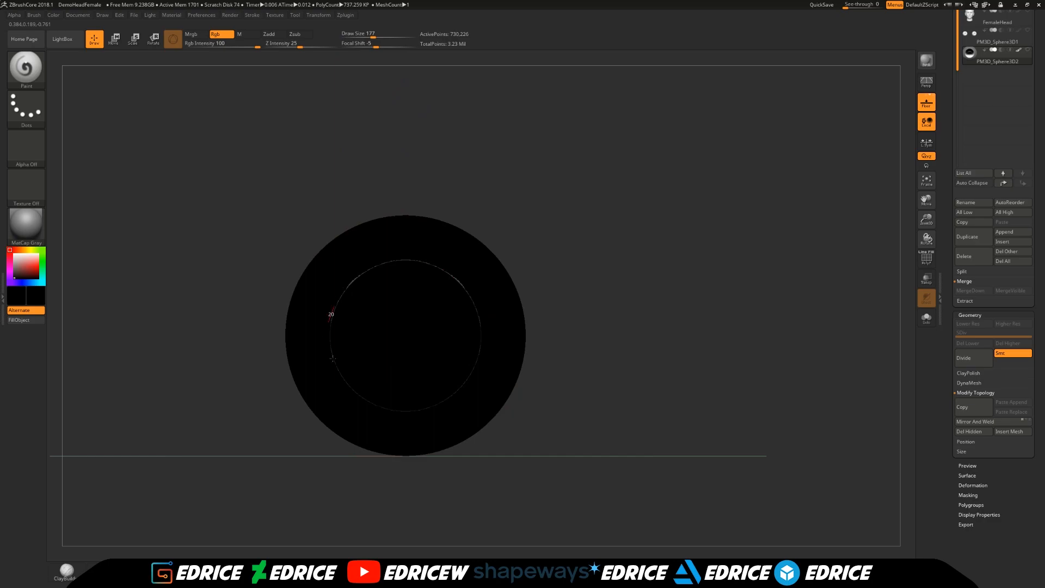
mouse_move(494, 352)
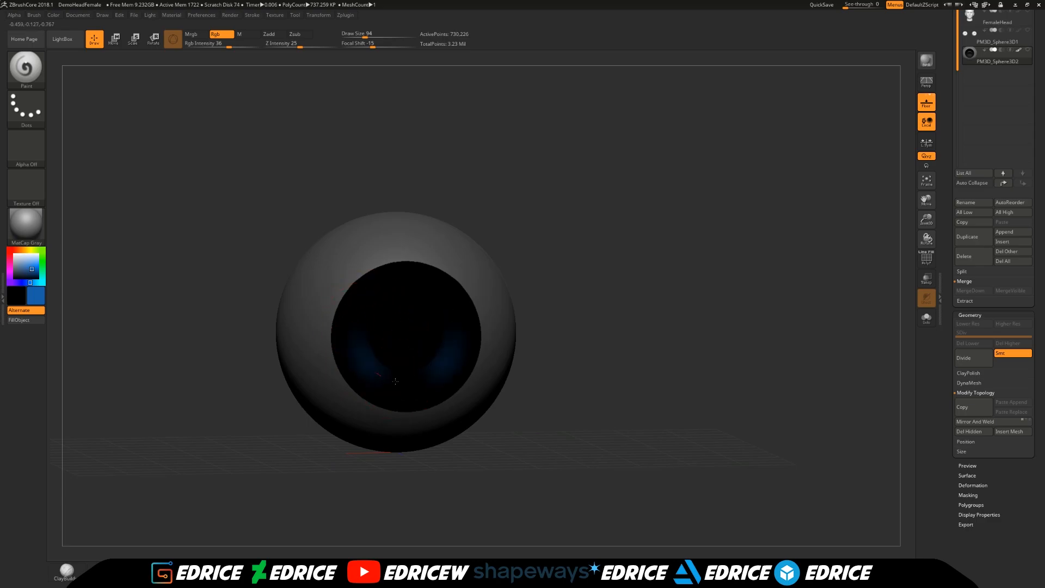
Paint dark blue strokes around the black pupil to form the iris ring
drag(396, 381, 358, 351)
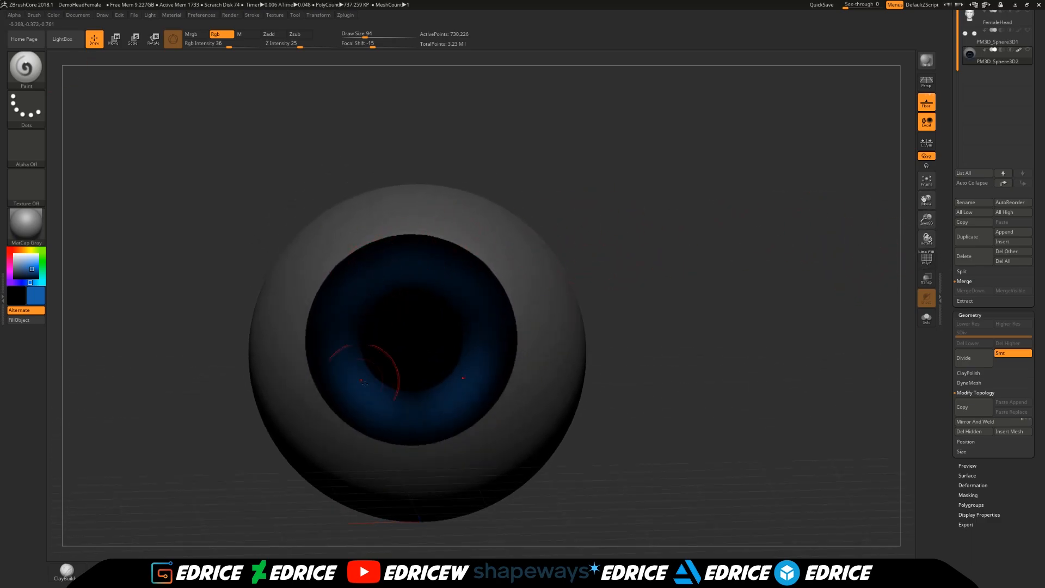
drag(360, 316, 364, 386)
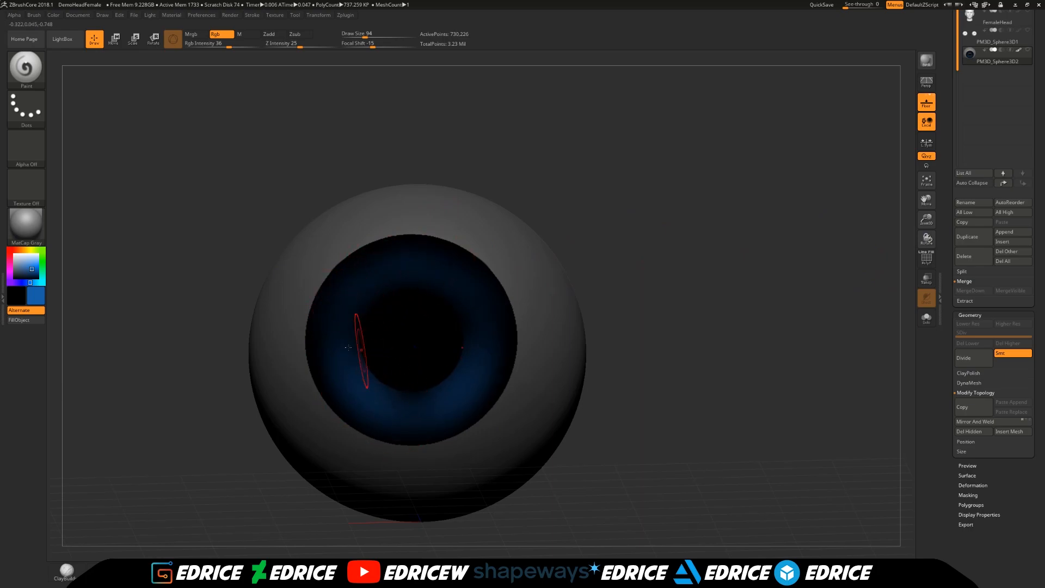
mouse_move(465, 292)
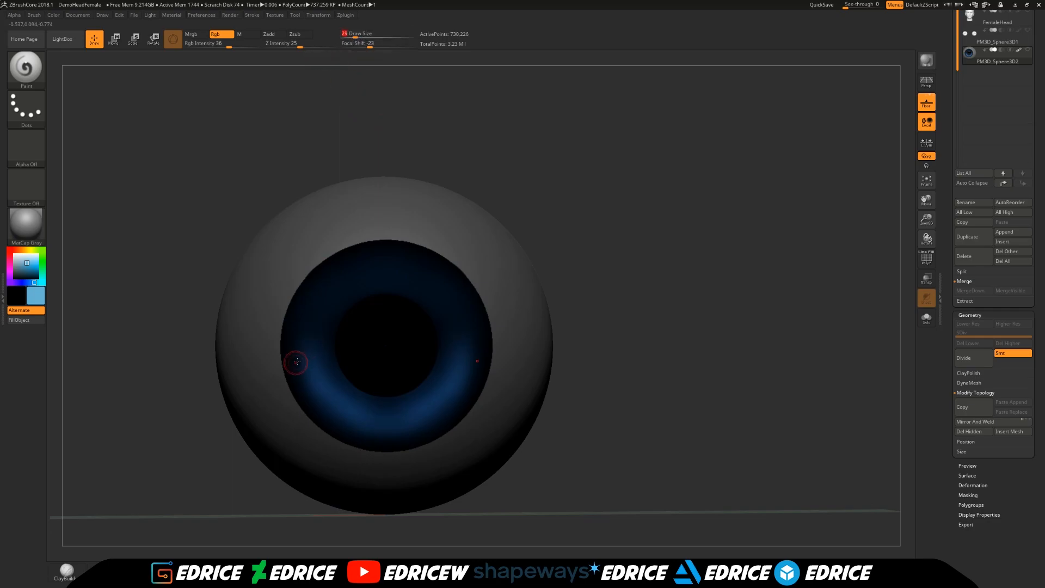
mouse_move(307, 328)
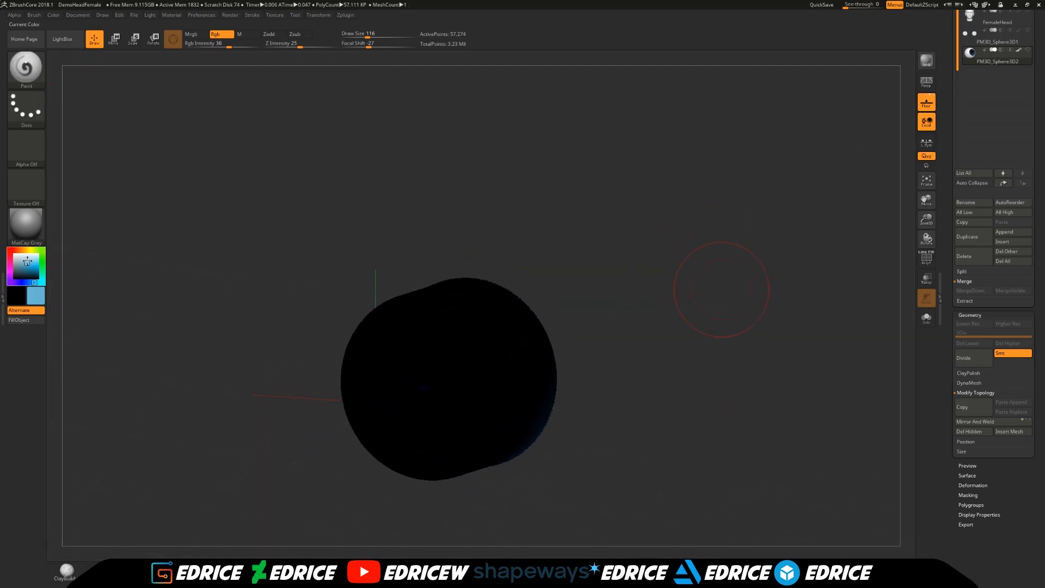
Divide the eyeball's geometry to show white sclera, blue iris and black pupil
drag(226, 44, 222, 43)
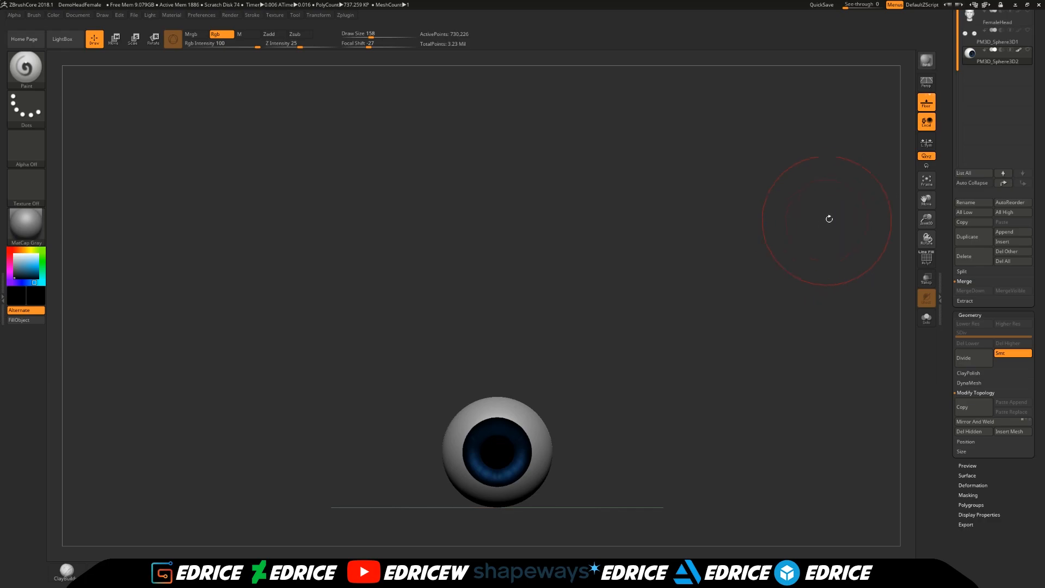
mouse_move(926, 220)
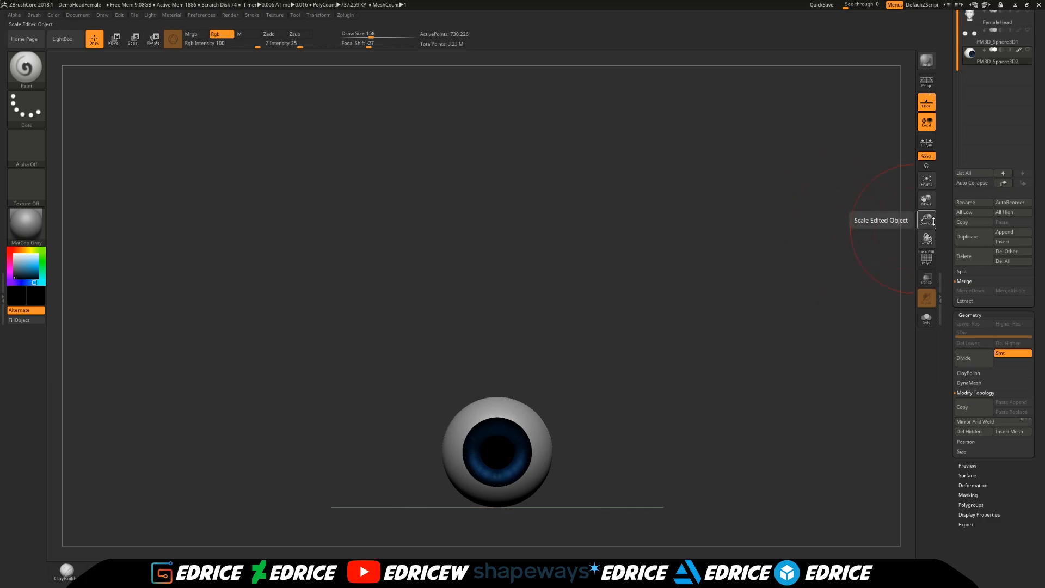